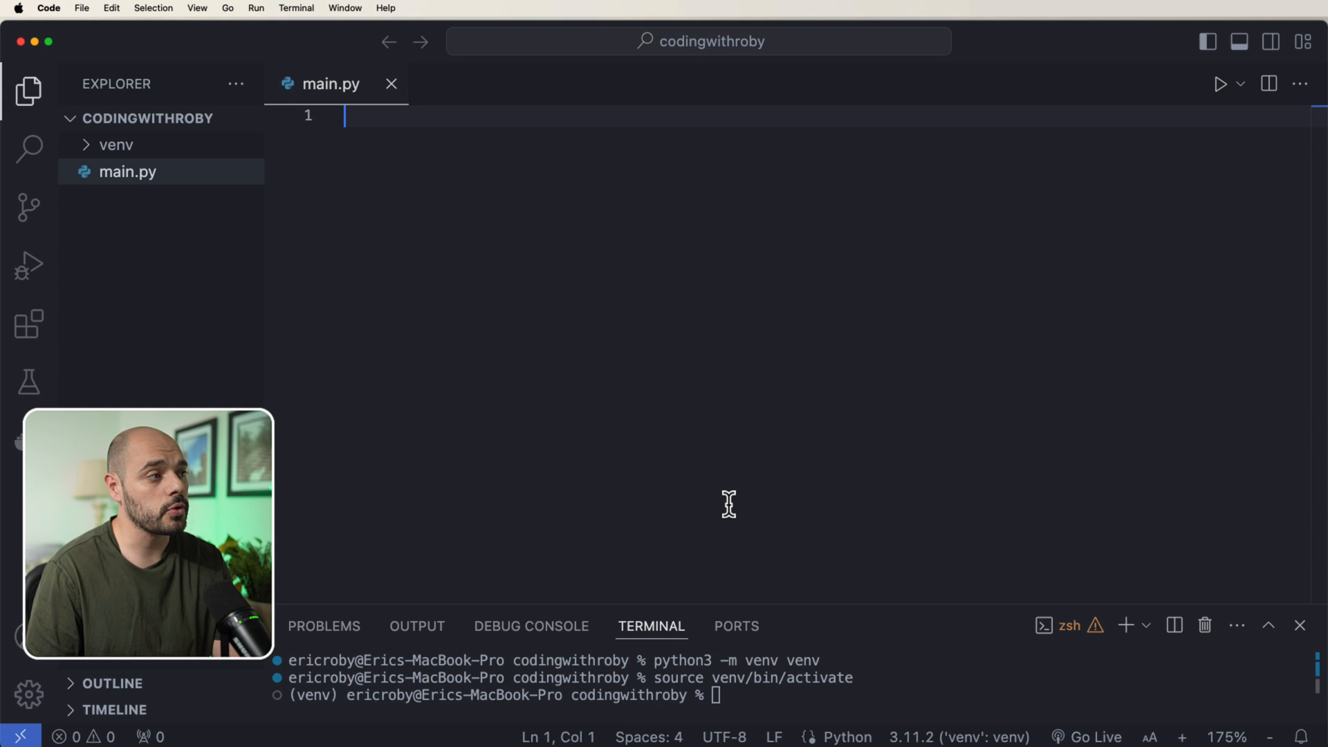
mouse_move(339, 119)
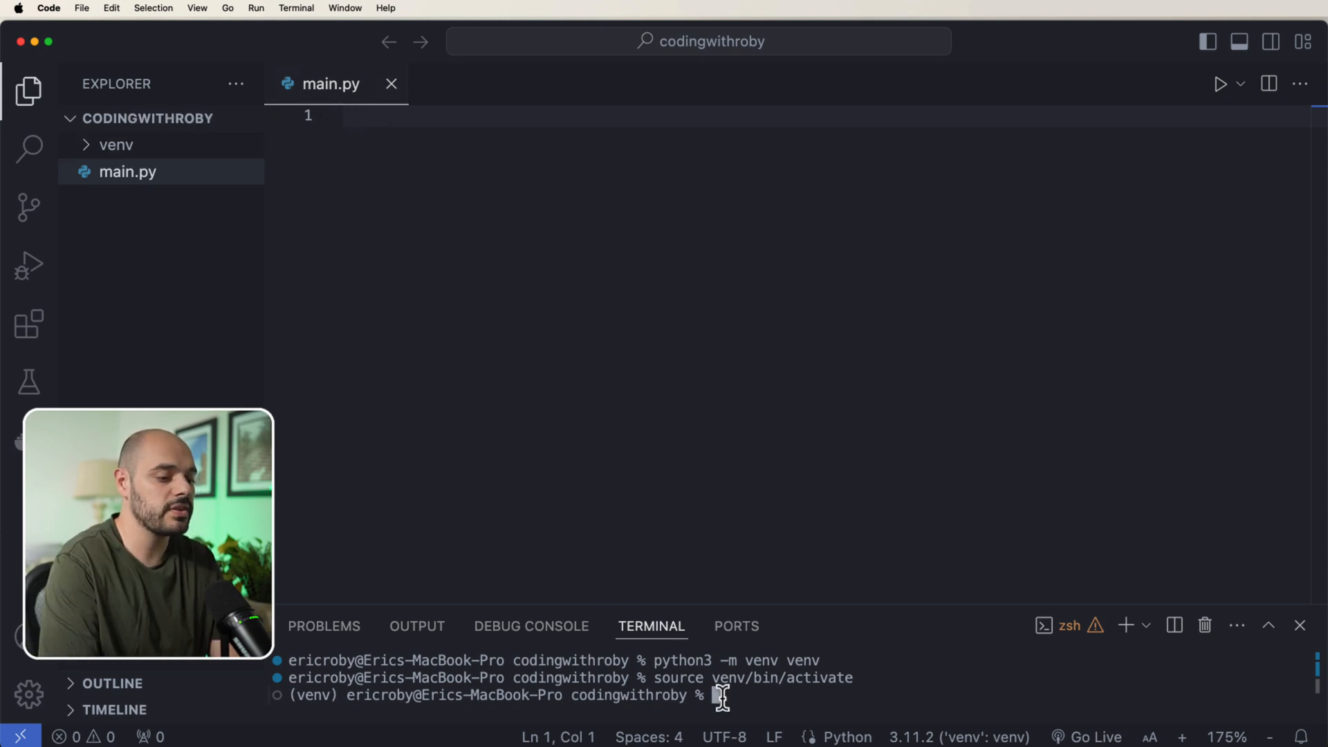
Step: Run 'pip install fastapi uvicorn' in the integrated terminal
type("pip")
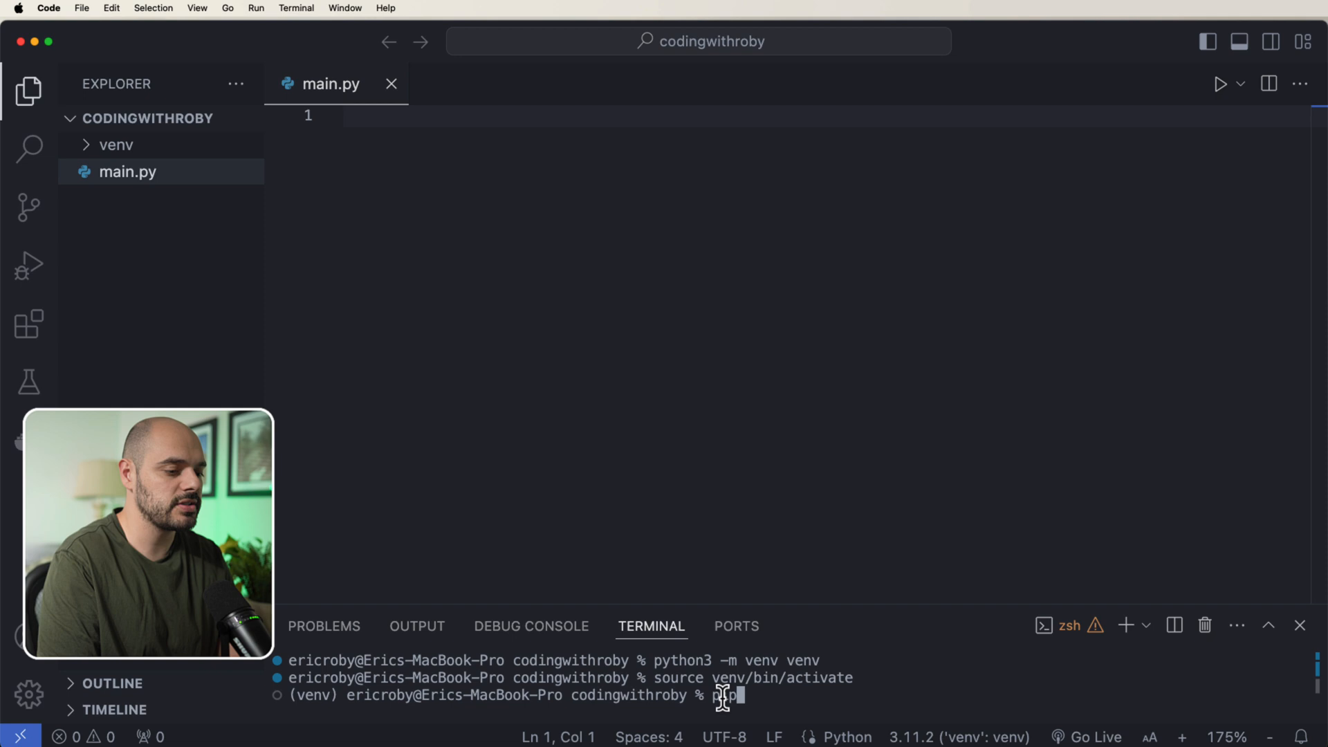
type("install fastapi uvicorn")
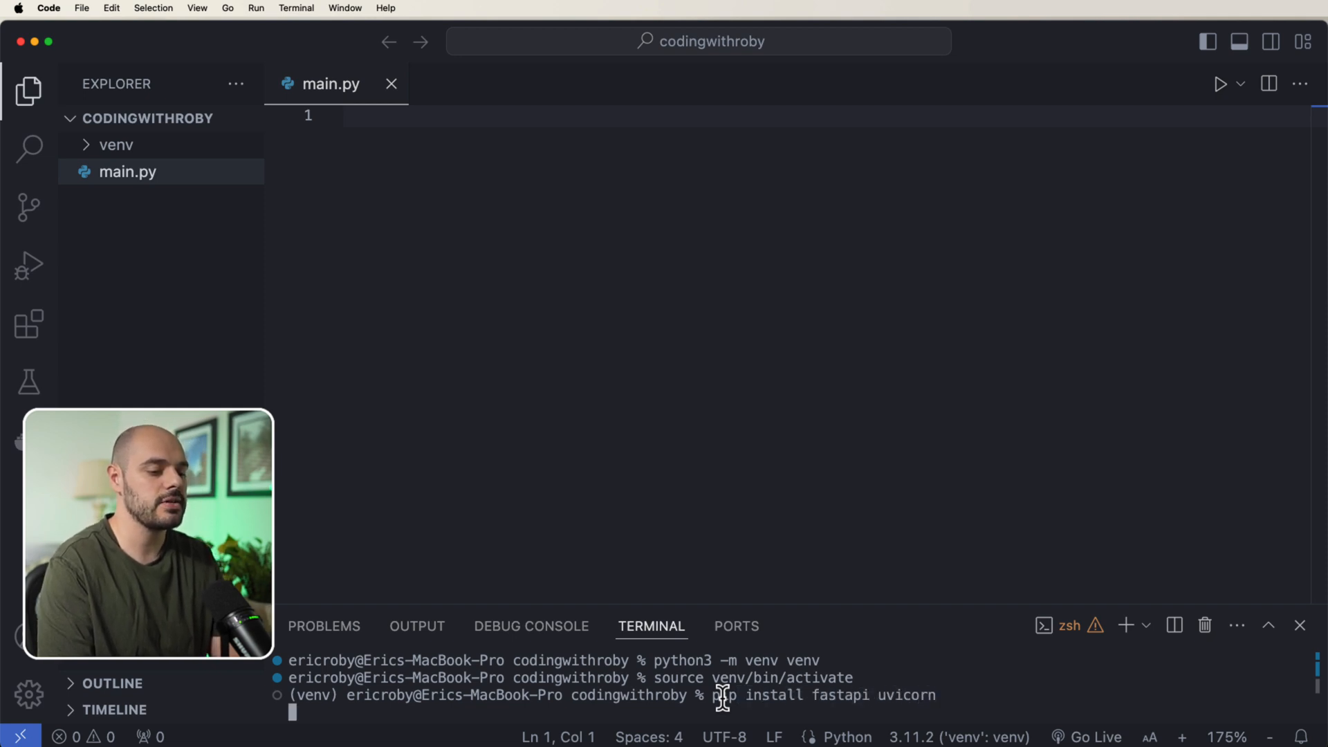
key("Return")
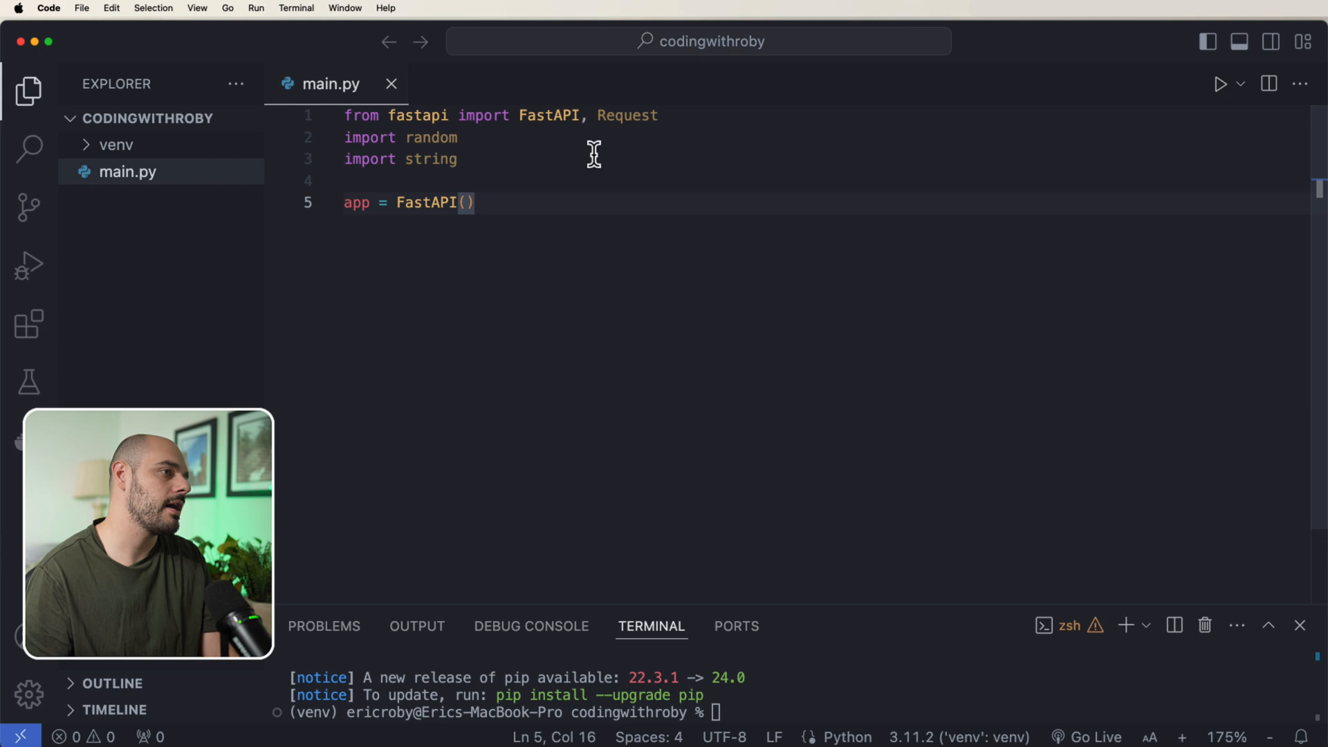
mouse_move(360, 150)
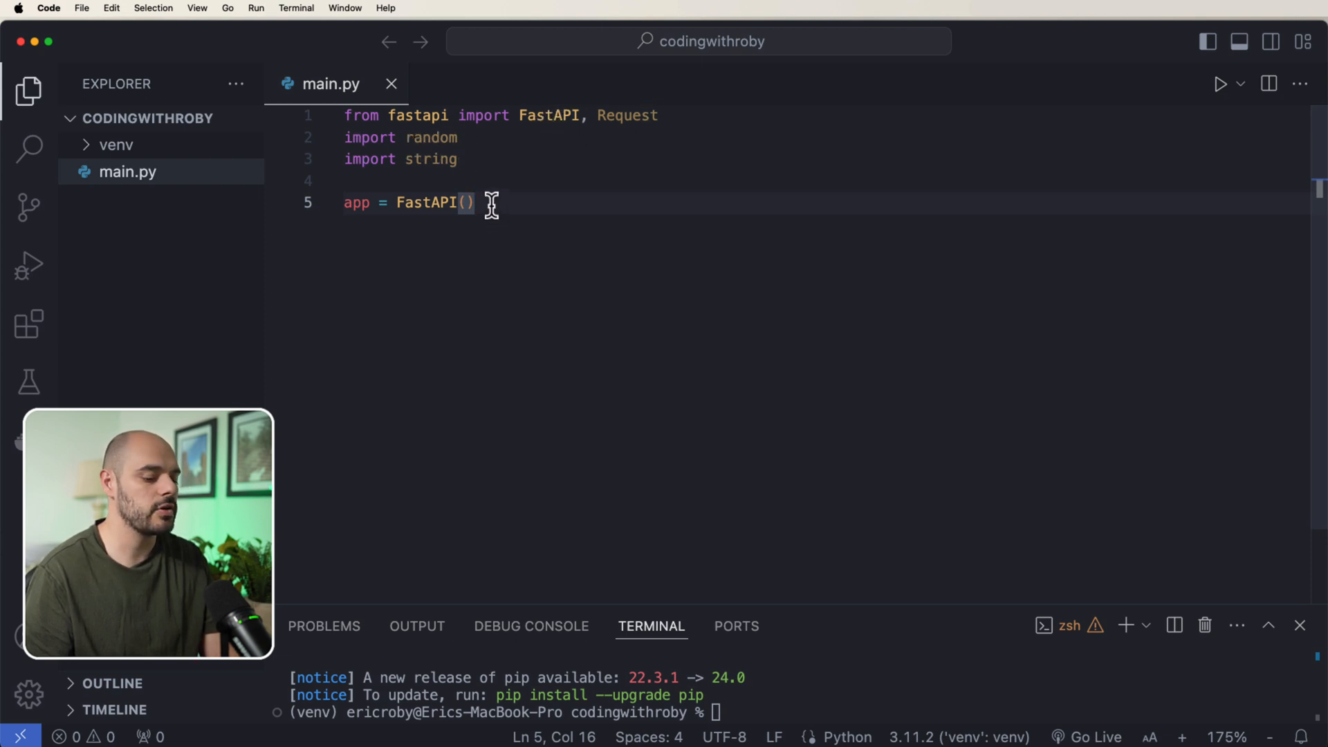
Step: Add lines below app = FastAPI() for the request_id_logging HTTP middleware
key("enter")
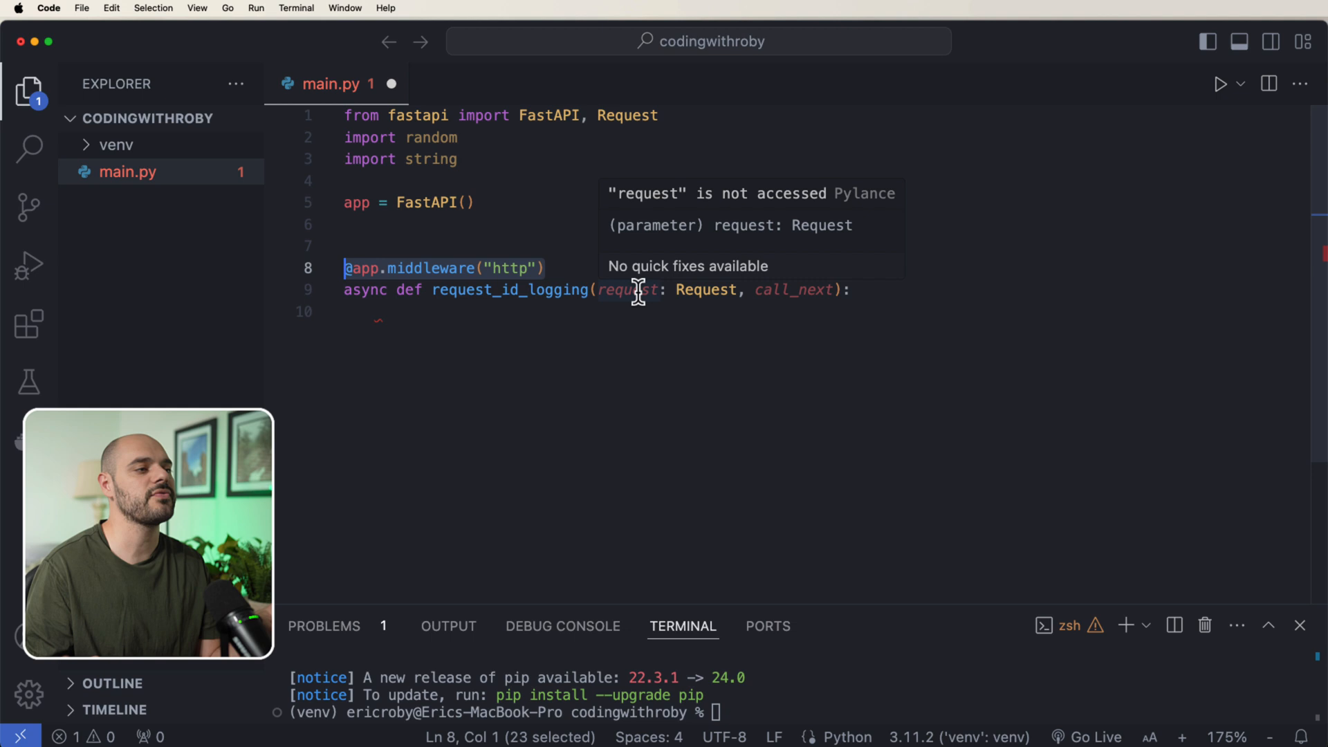
left_click(548, 268)
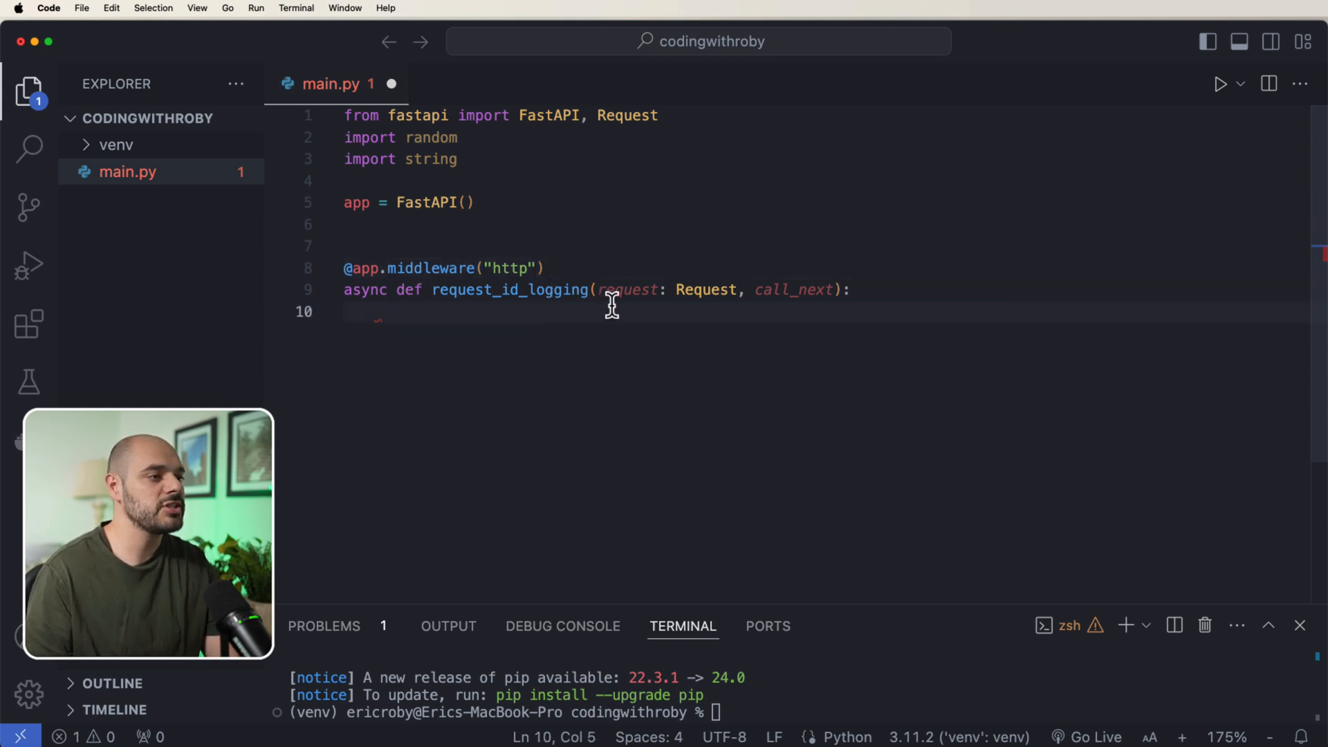
Step: Add a triple-quoted docstring explaining call_next, then highlight call_next in the signature
type("'''A function call_next that will receive the request as a parameter. This function will pass the request to the corresponding path operation. Then it returns the response generated by the corresponding path operation.'''")
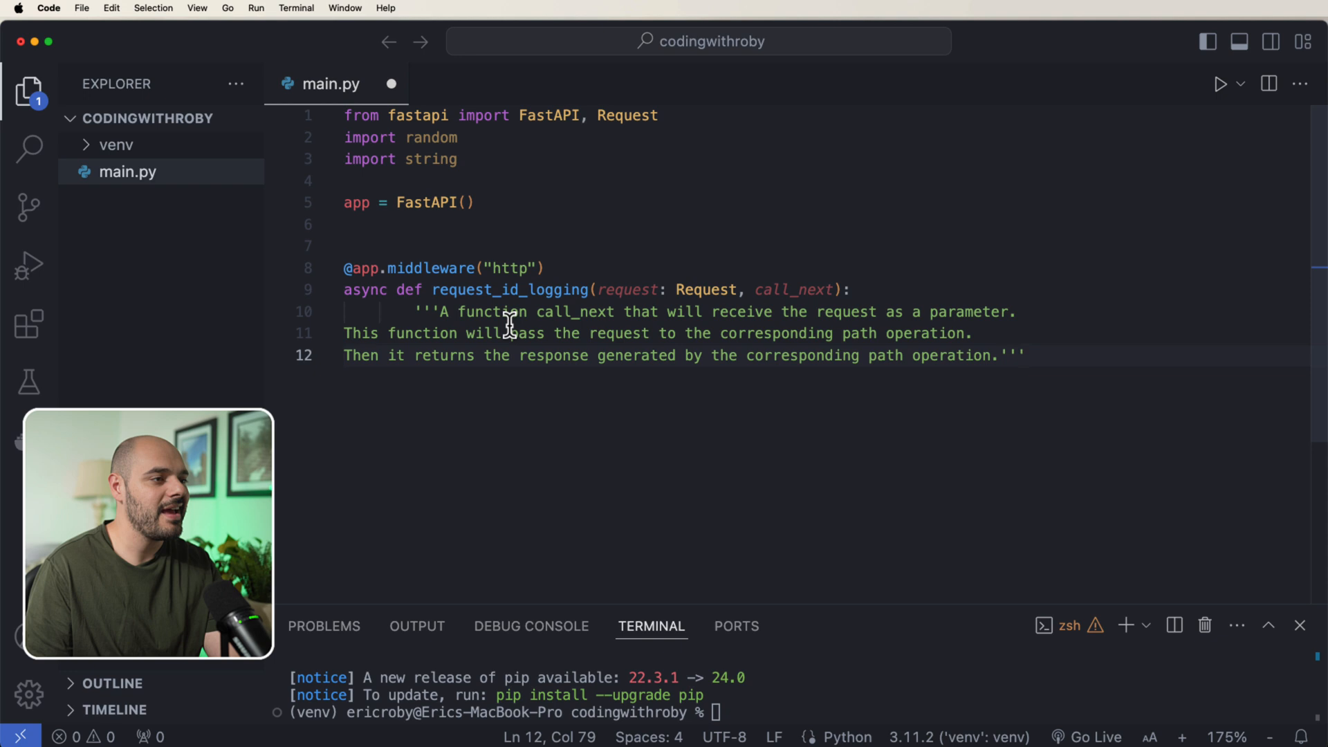
double_click(792, 290)
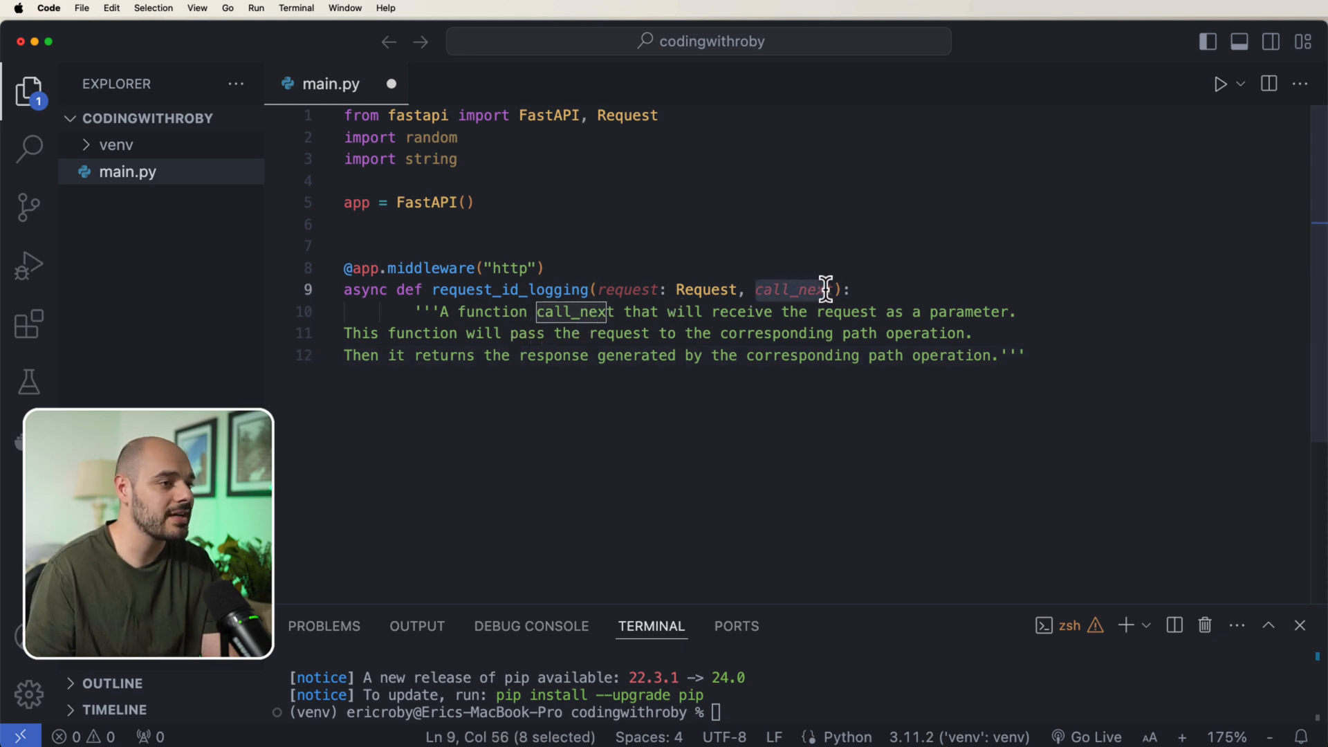
left_click(852, 290)
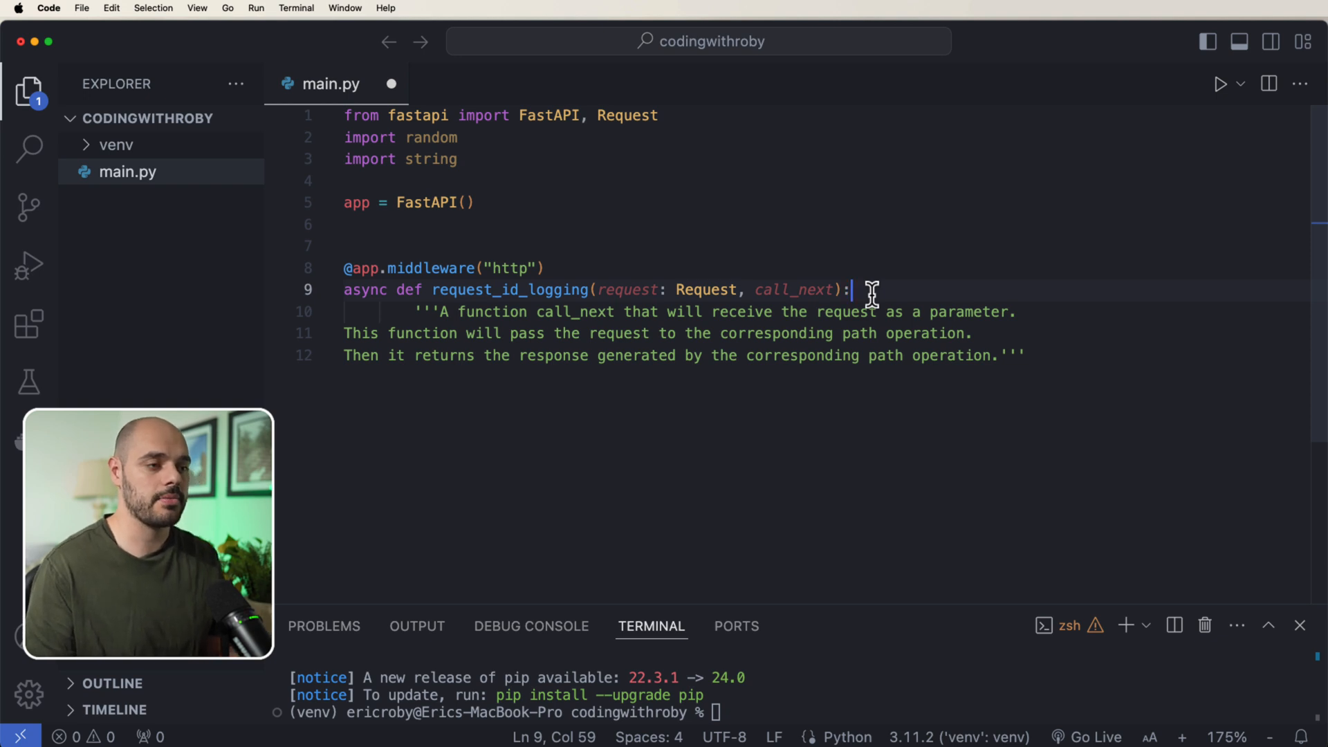
mouse_move(826, 292)
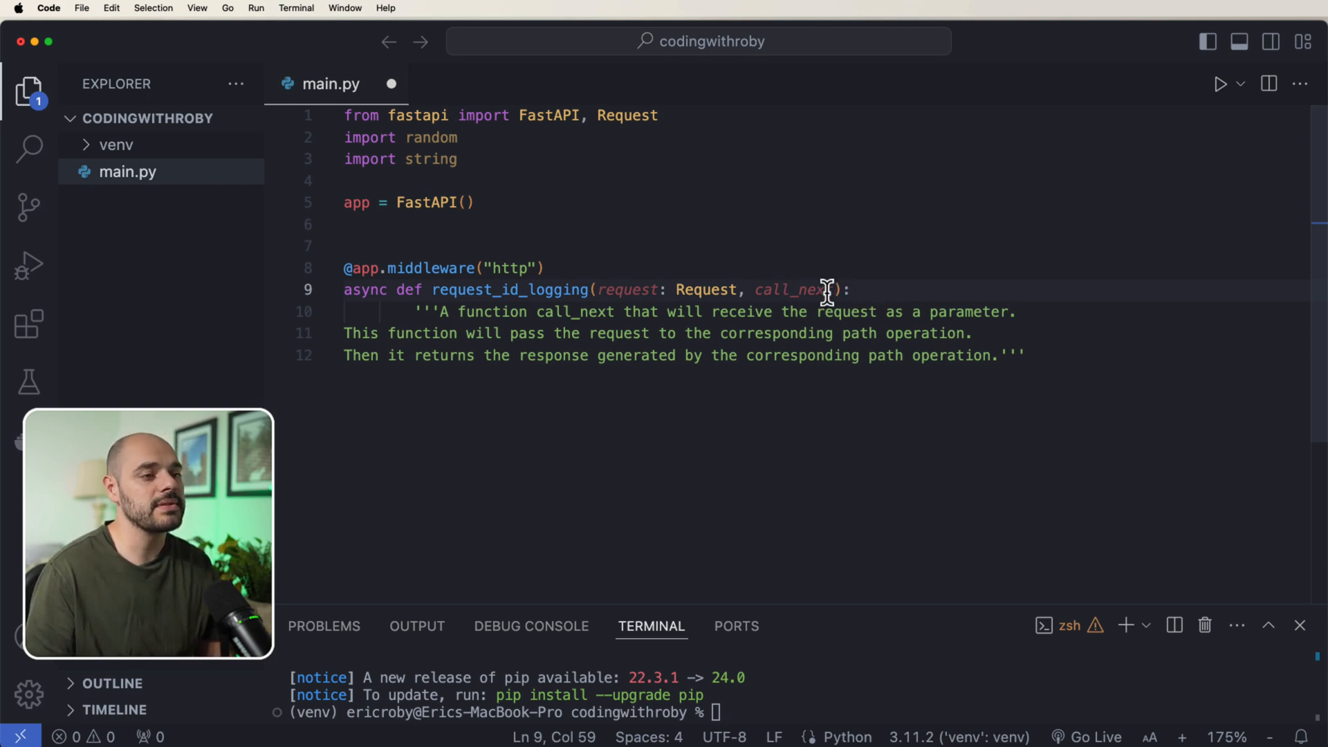
double_click(795, 290)
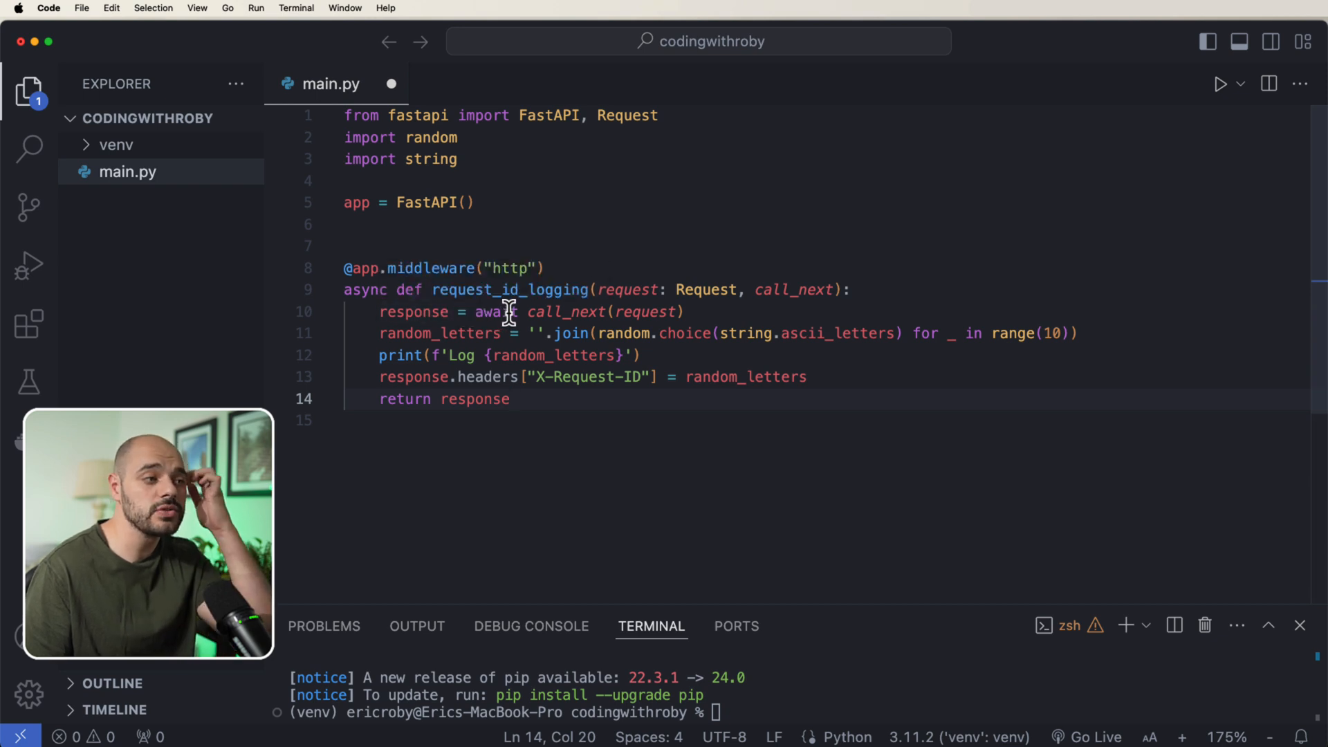
Step: Highlight the await call_next line and the random ascii letters join expression
double_click(645, 312)
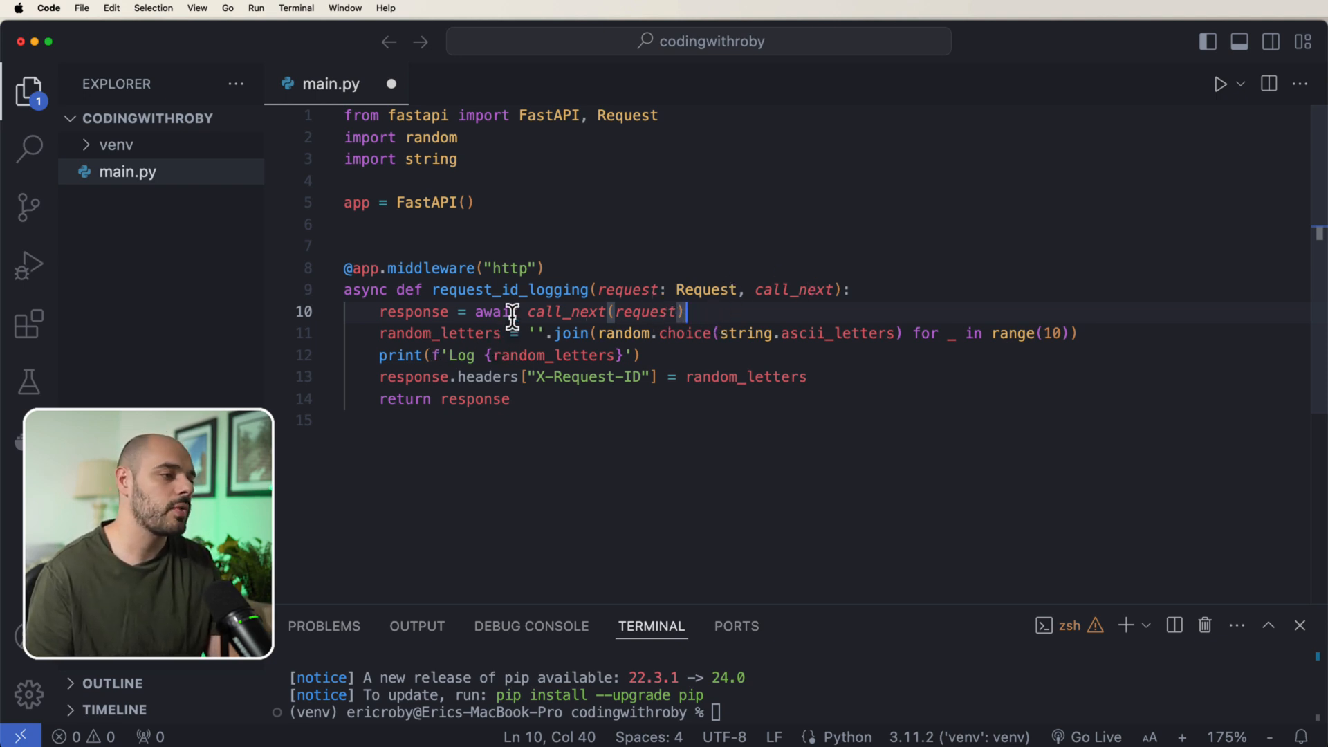
left_click_drag(380, 332, 1075, 333)
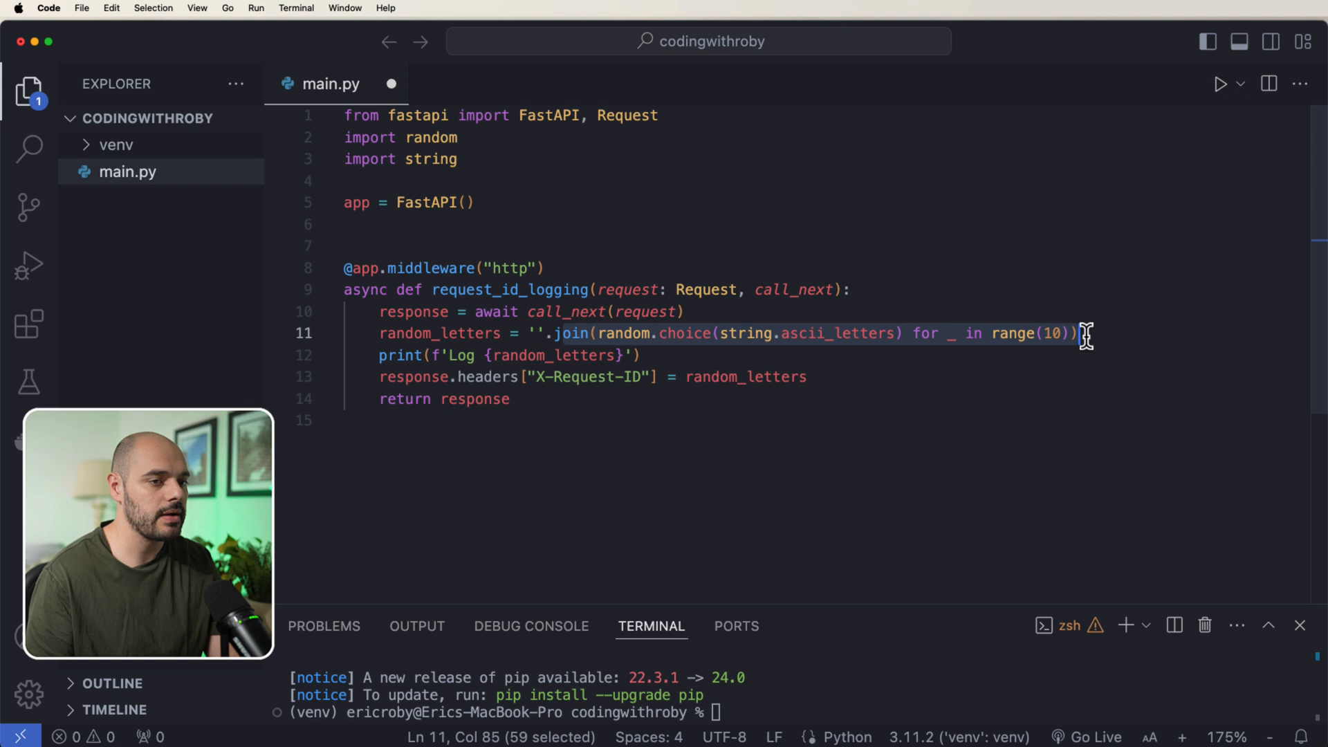
left_click(1078, 332)
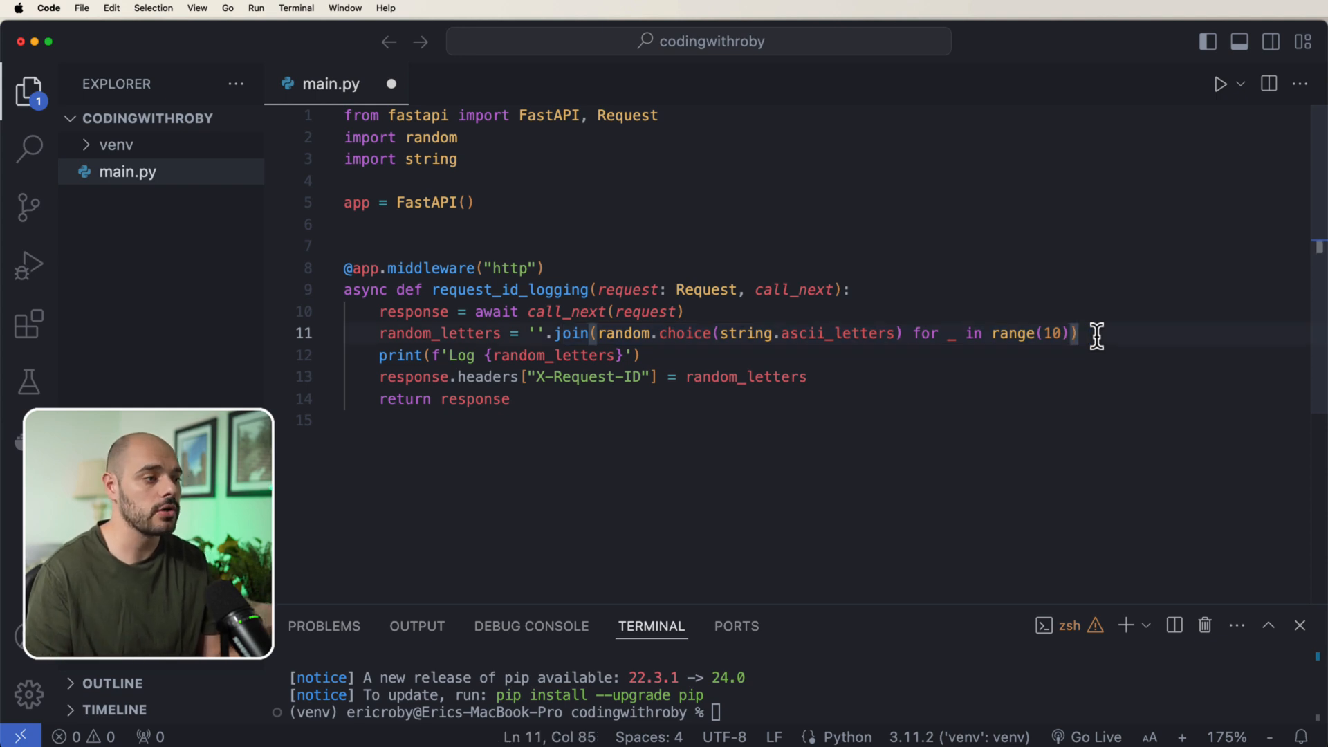
mouse_move(593, 447)
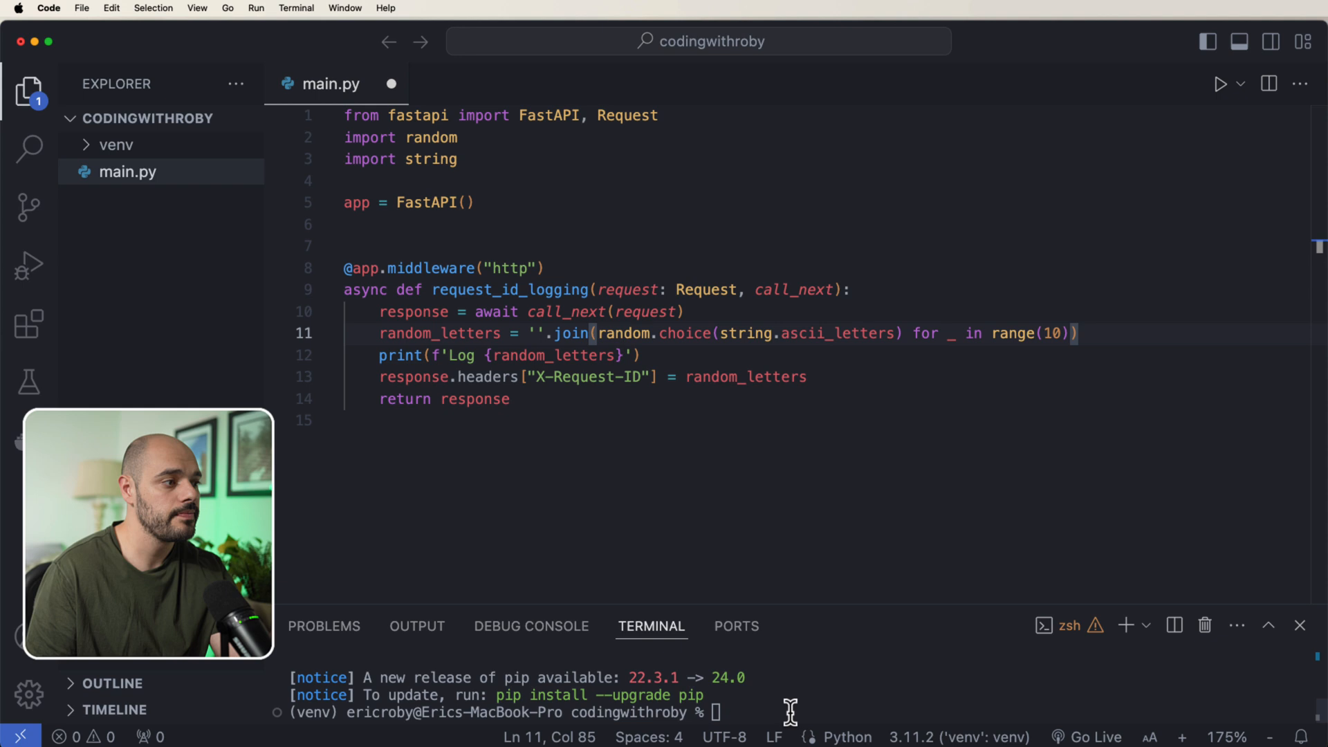
mouse_move(535, 377)
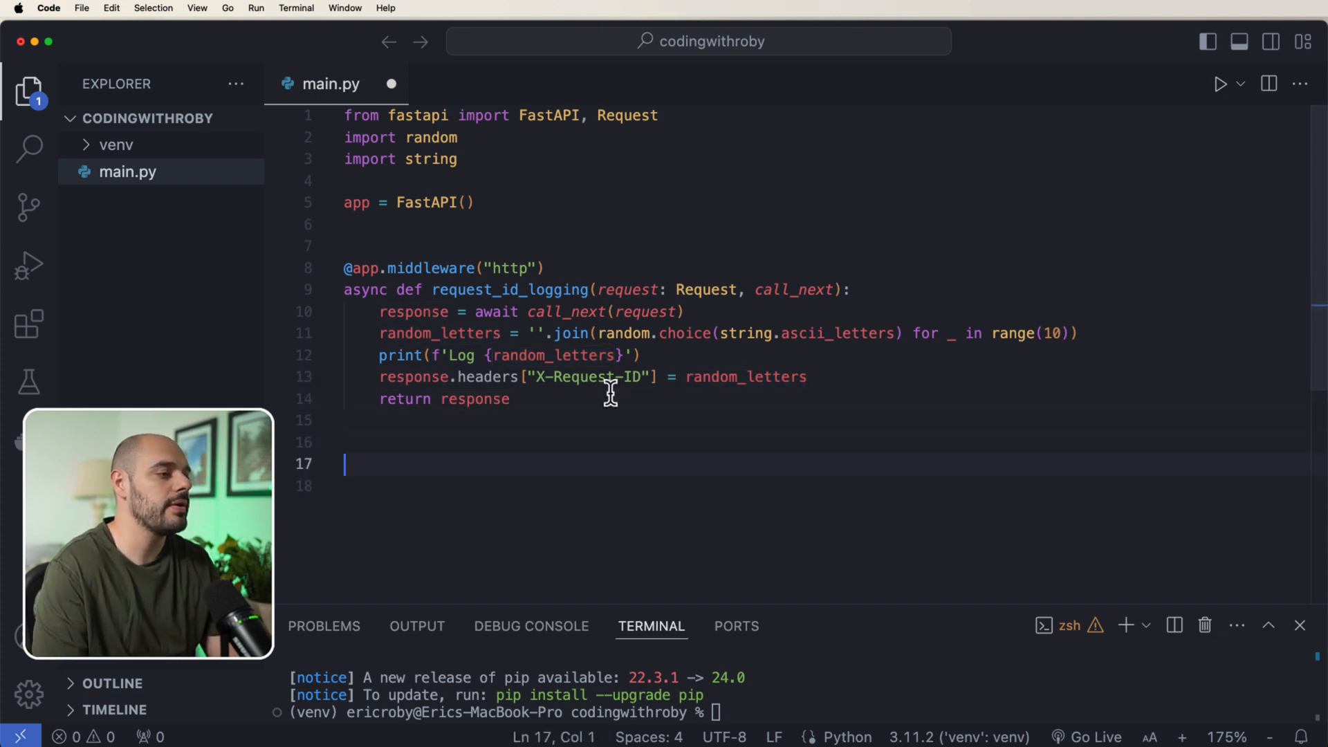
type("@app.get(\"/\")")
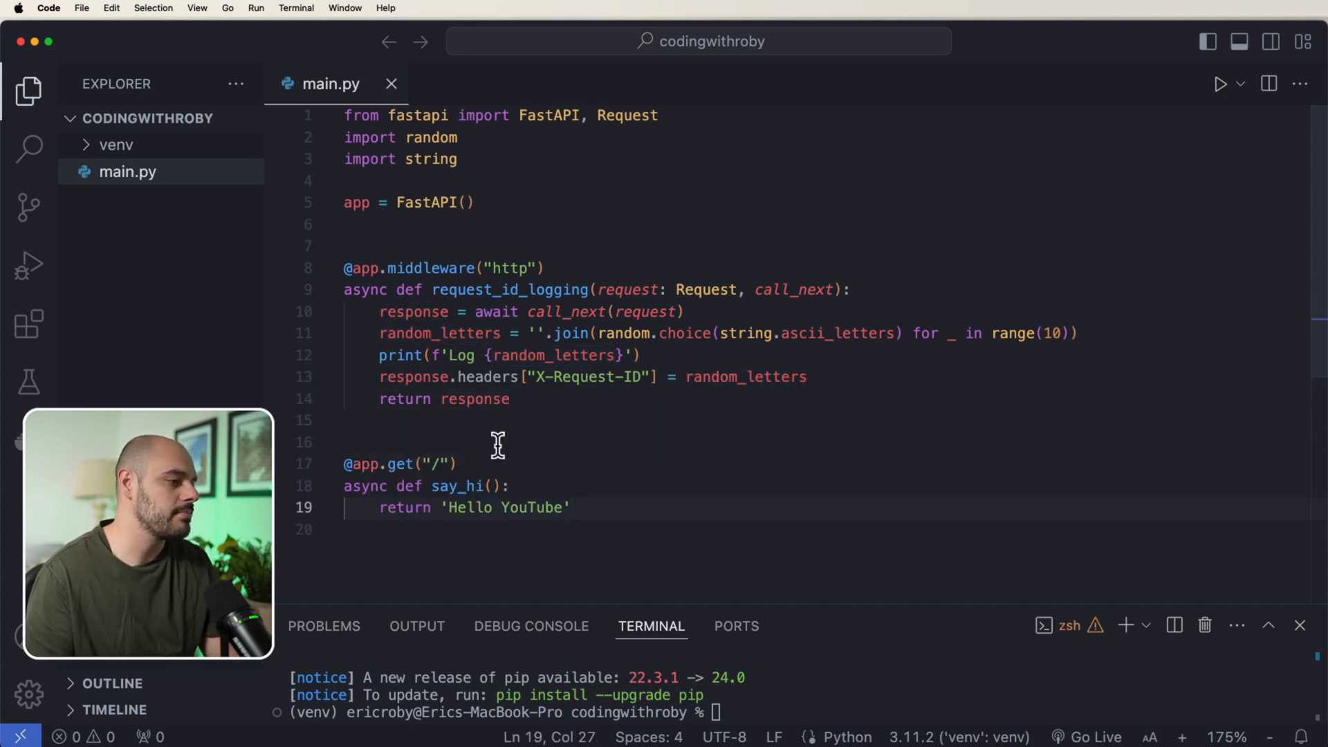
double_click(442, 464)
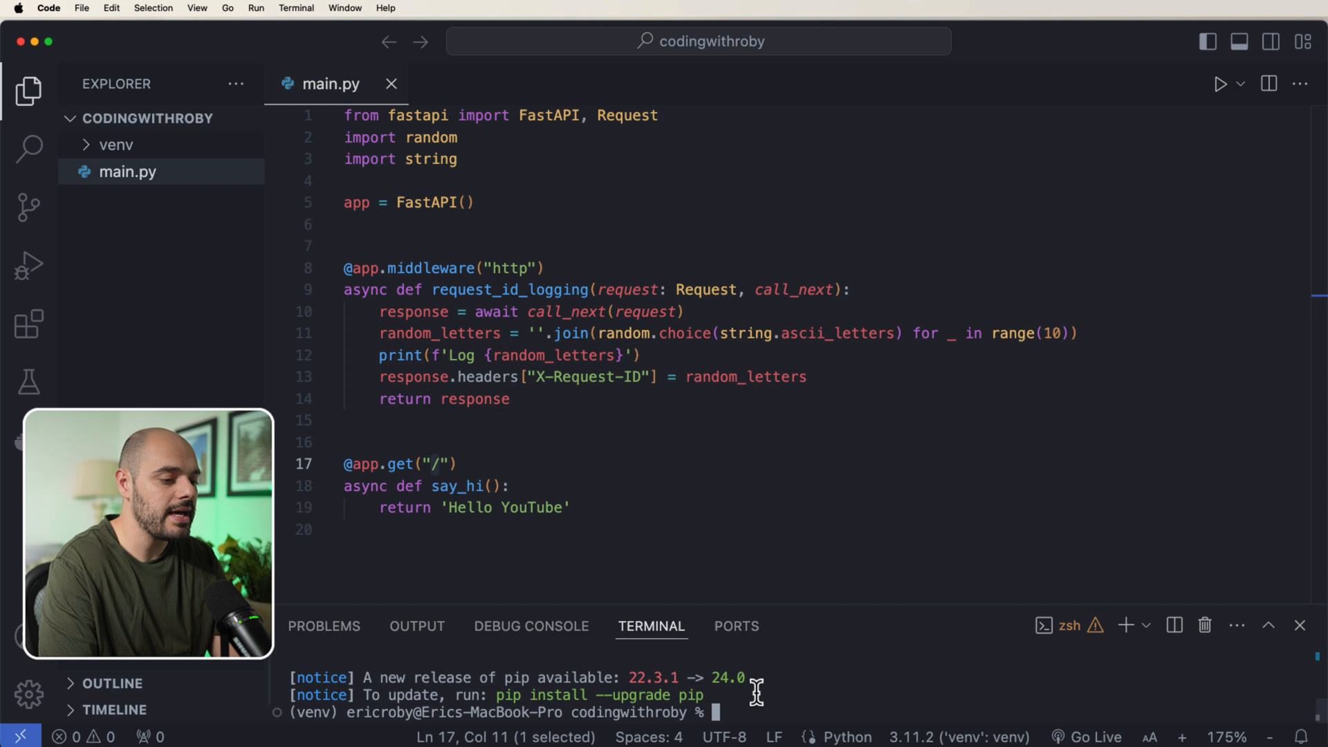
Step: Start the server with 'uvicorn main:app --reload'
type("uvicorn main:app --reload")
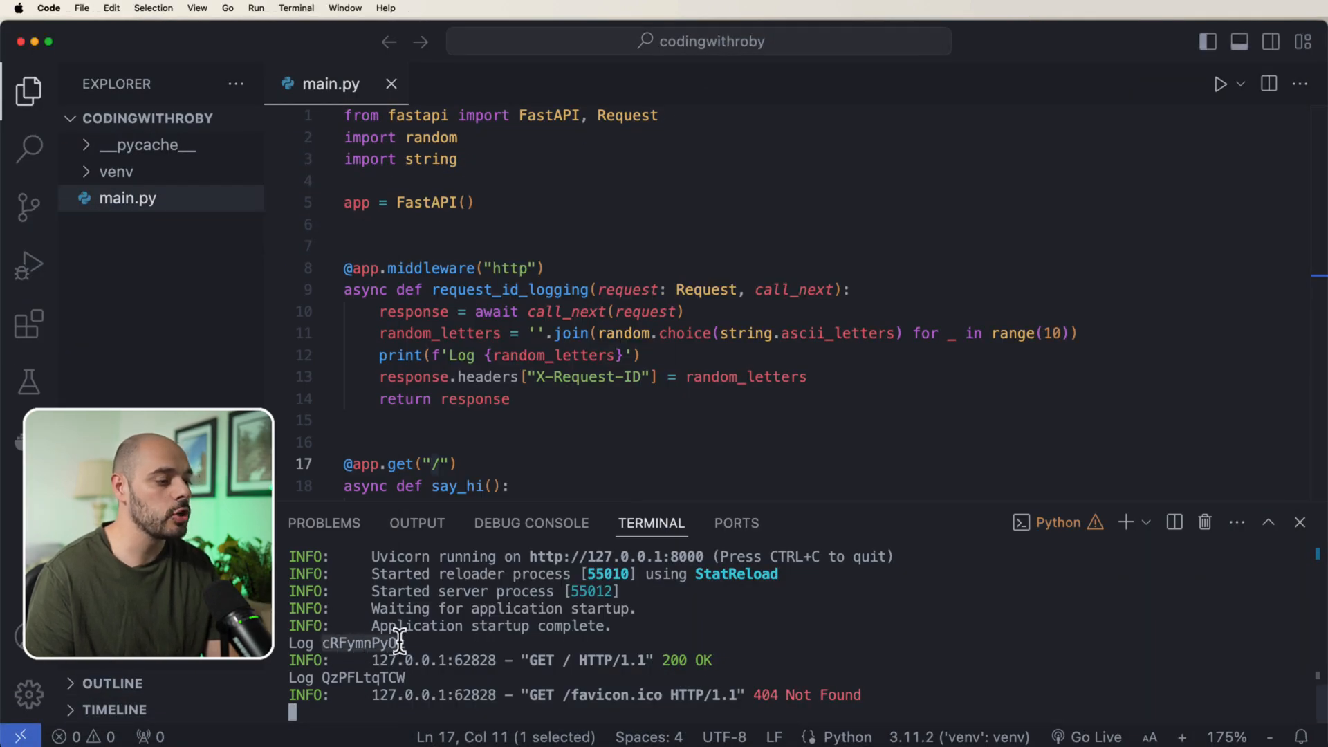
mouse_move(543, 391)
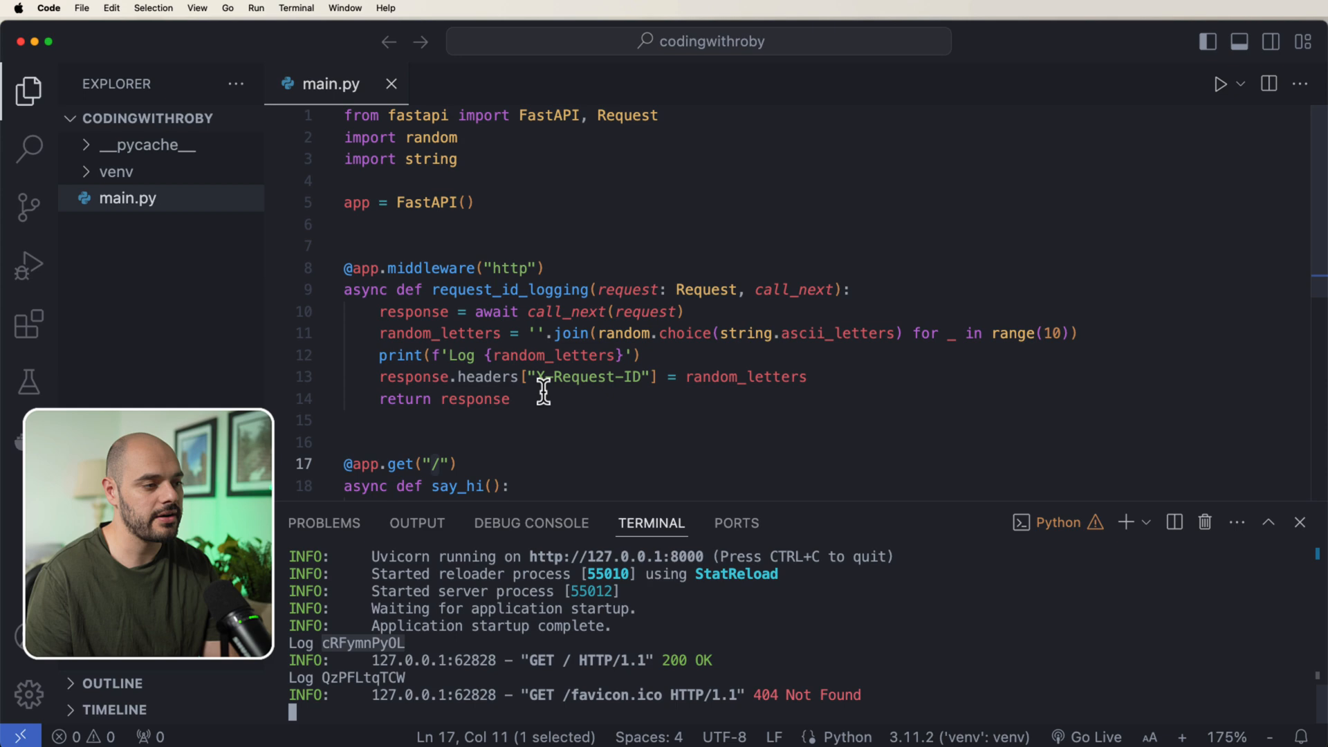
mouse_move(644, 380)
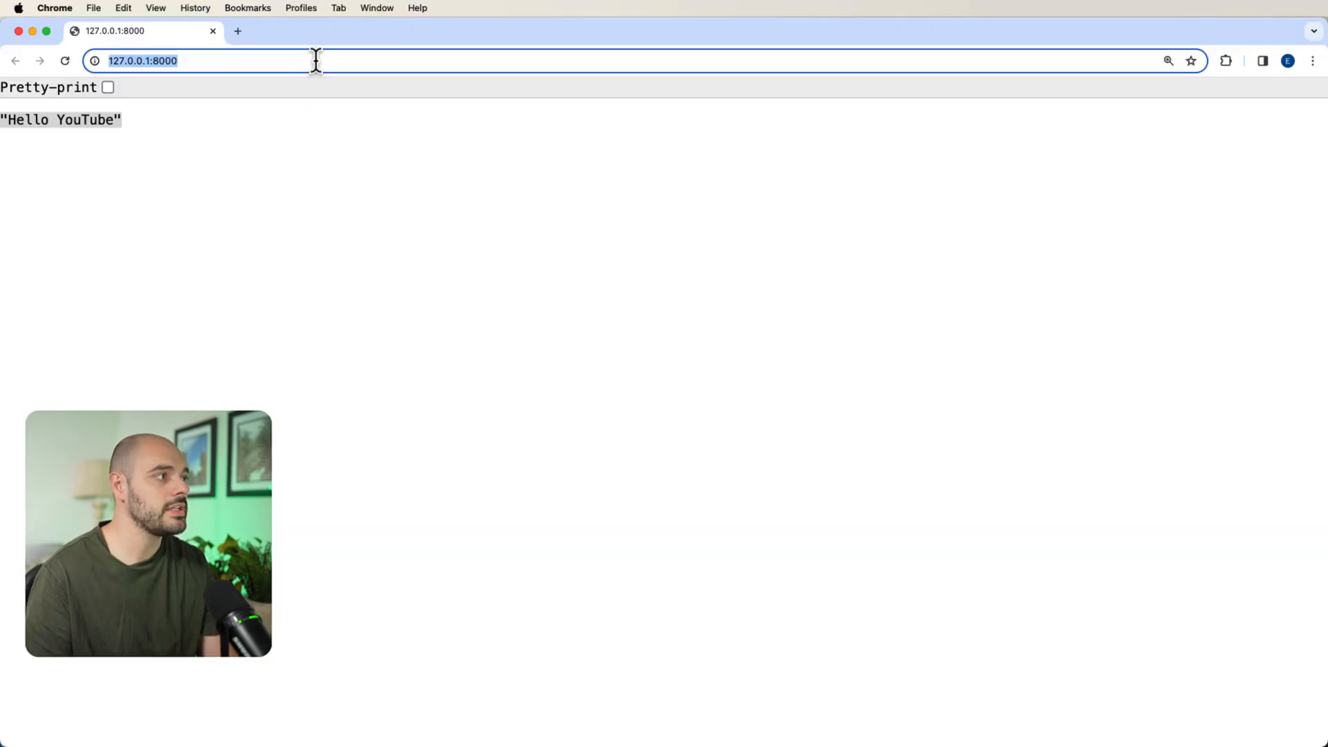
Step: Open /docs Swagger UI in Chrome and mark the x-request-id header value
type("/docs")
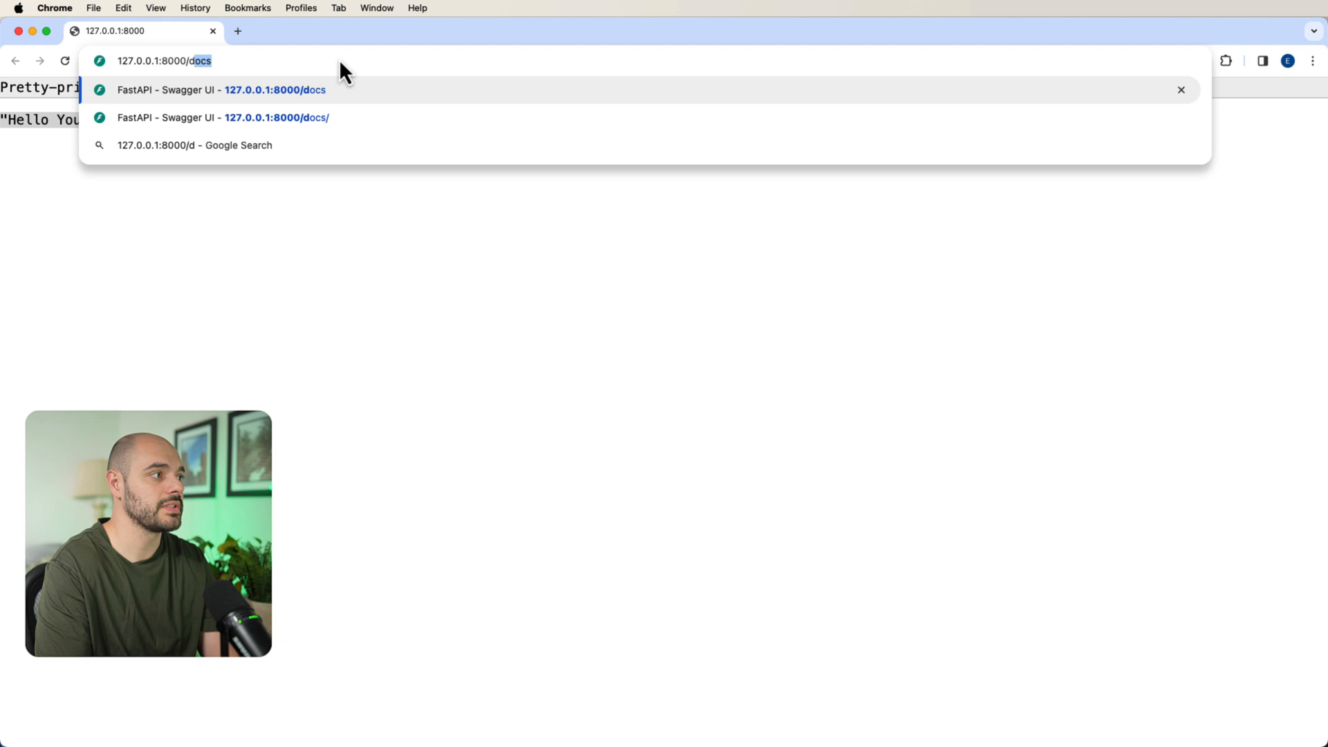
left_click(222, 90)
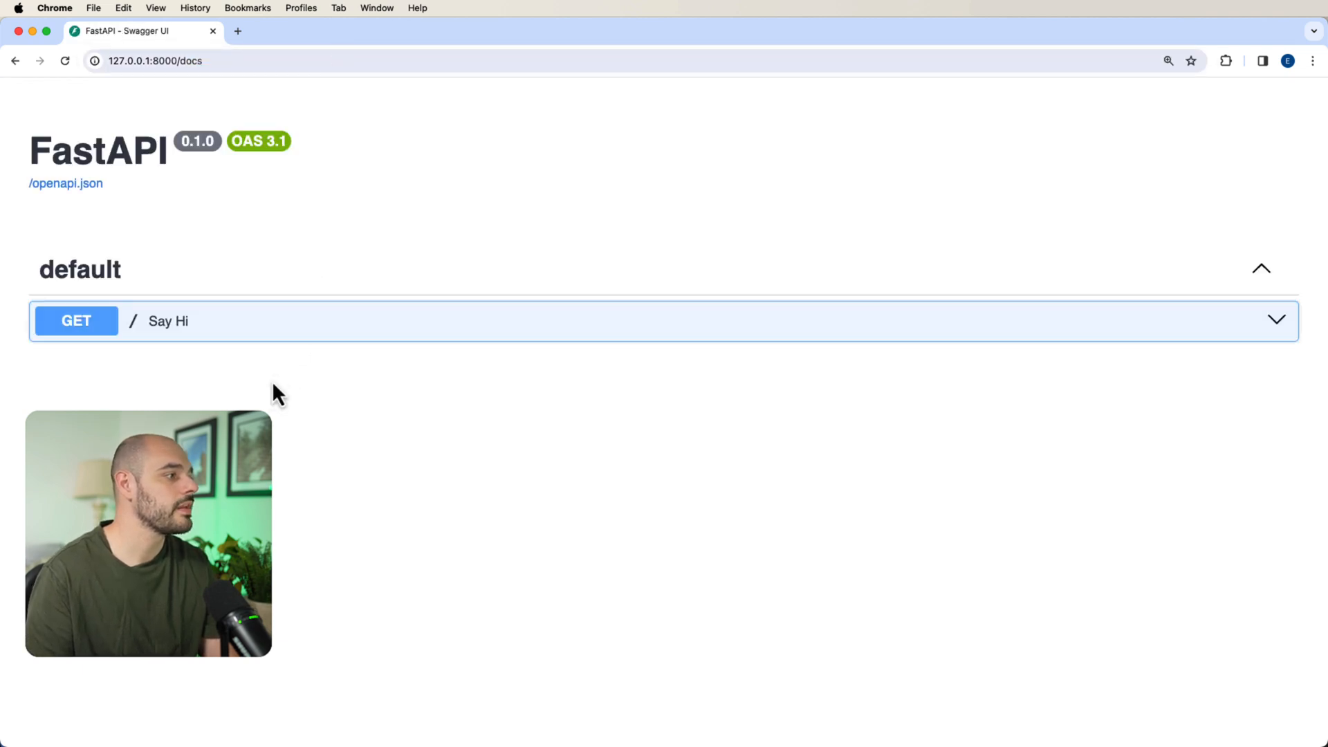
mouse_move(625, 360)
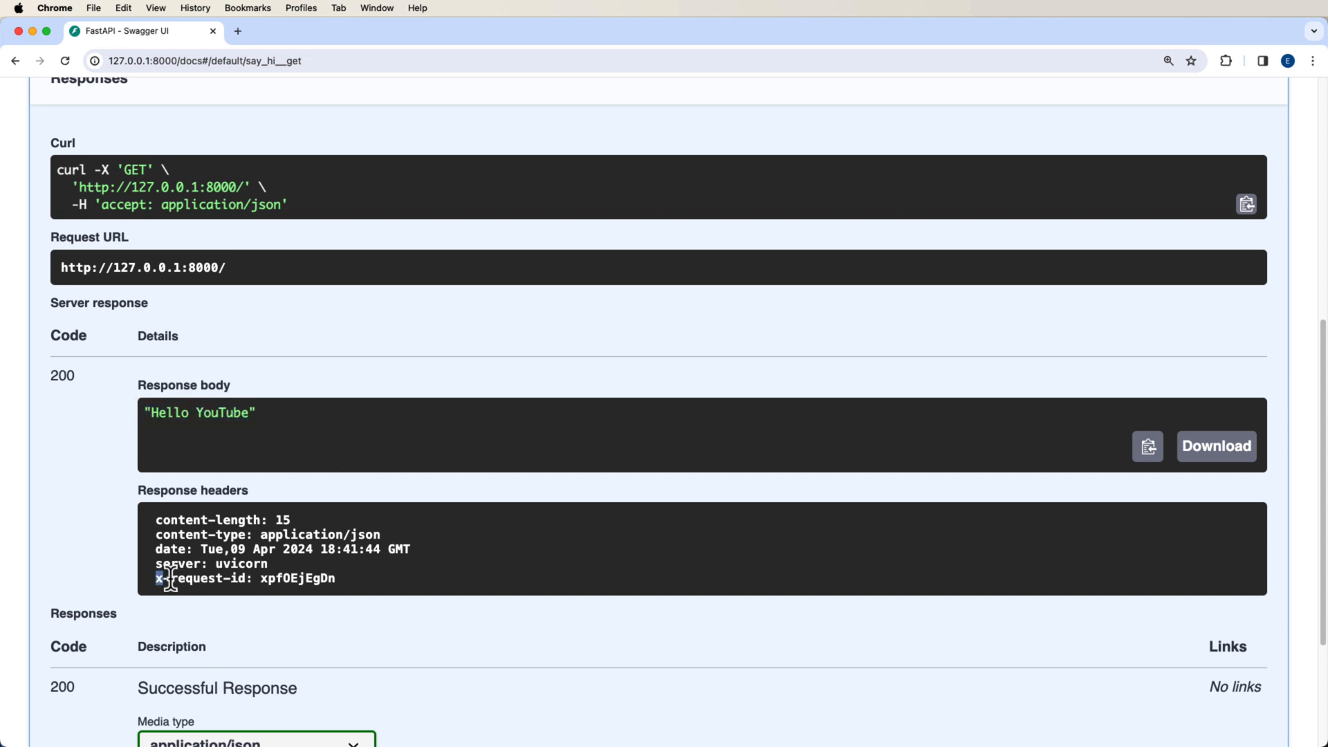
double_click(200, 578)
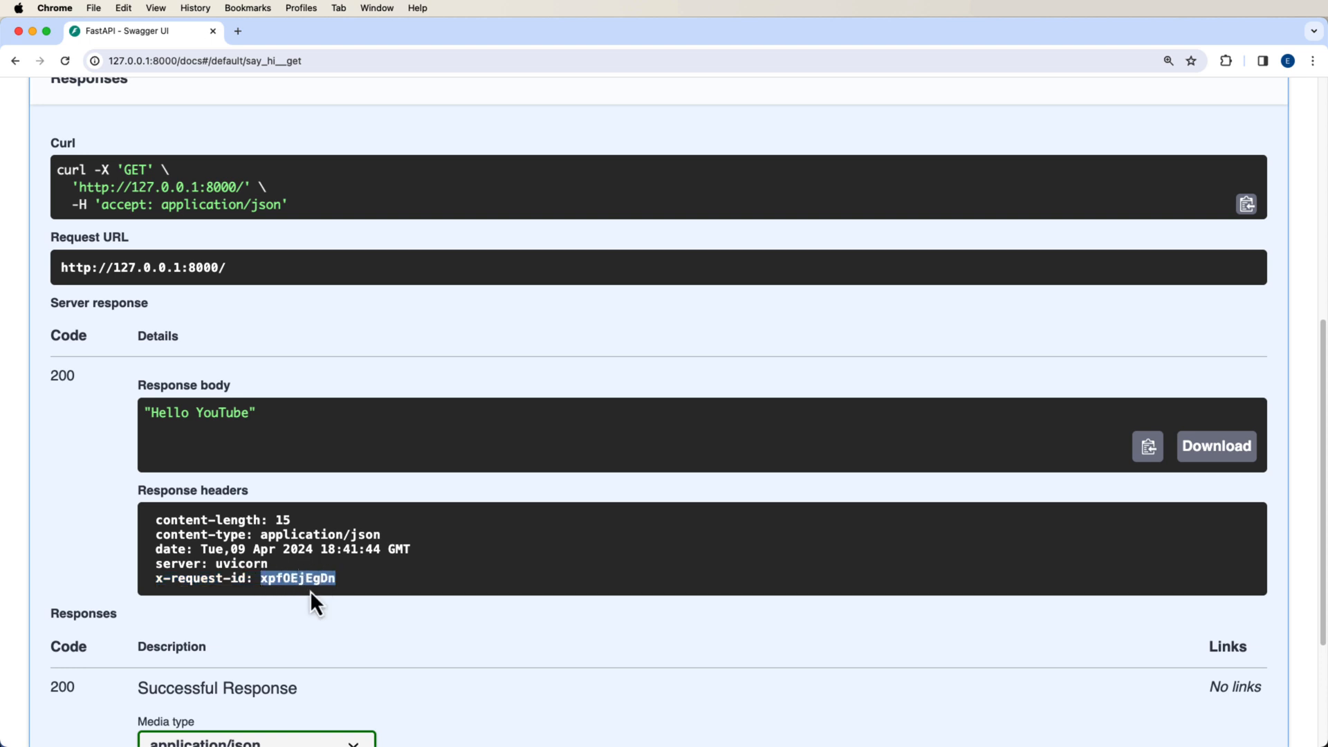
mouse_move(657, 506)
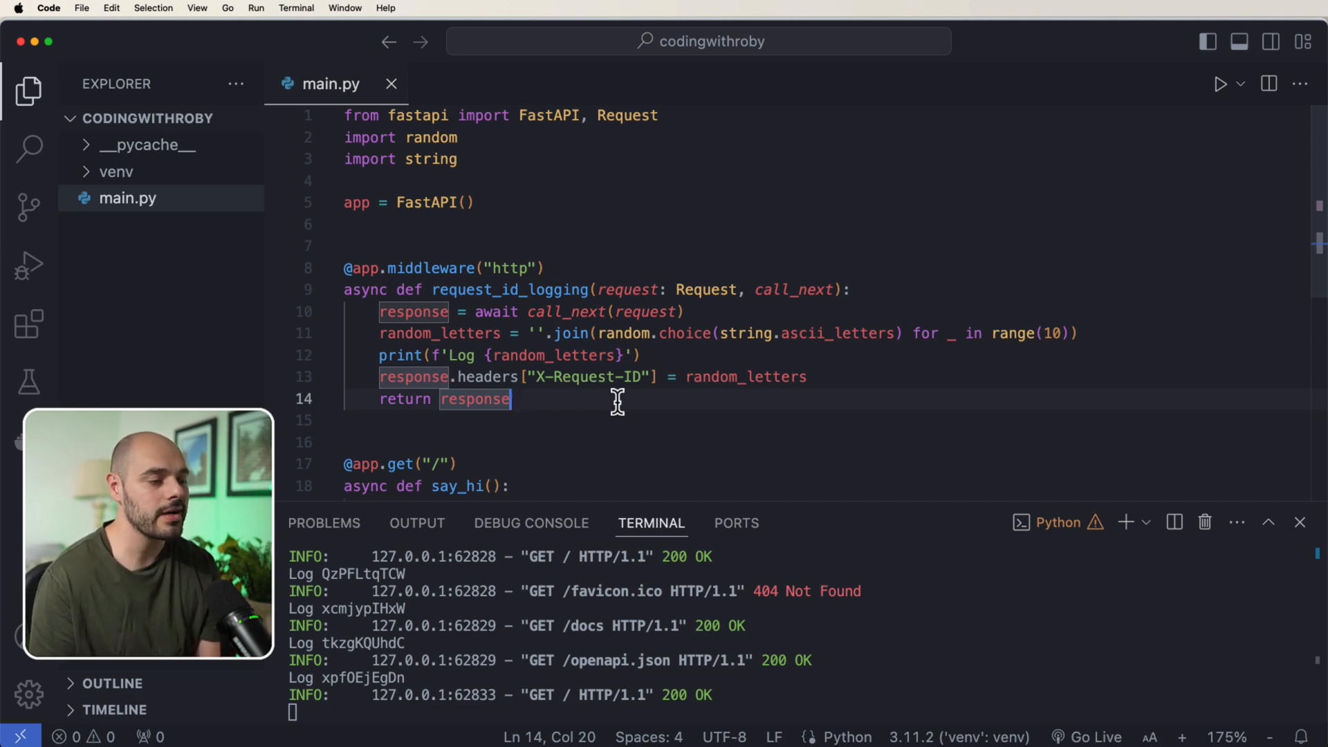
mouse_move(589, 404)
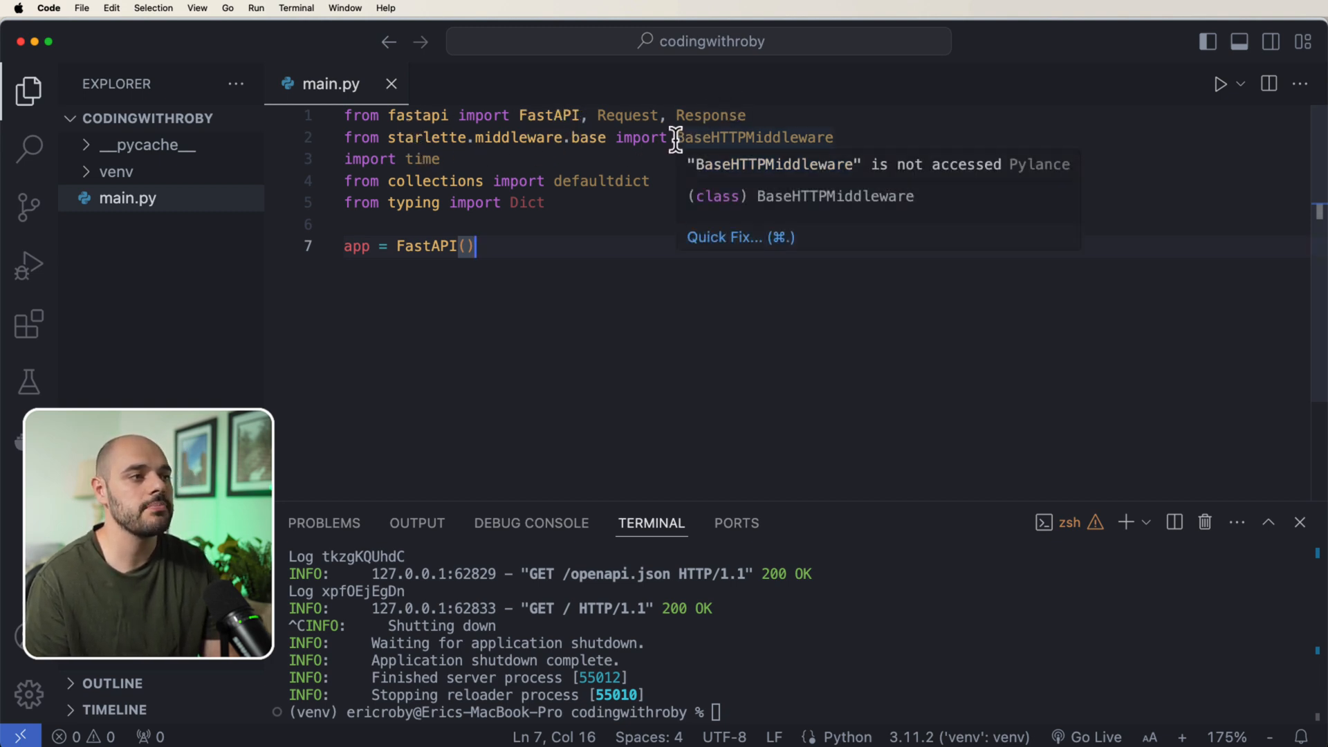
double_click(754, 137)
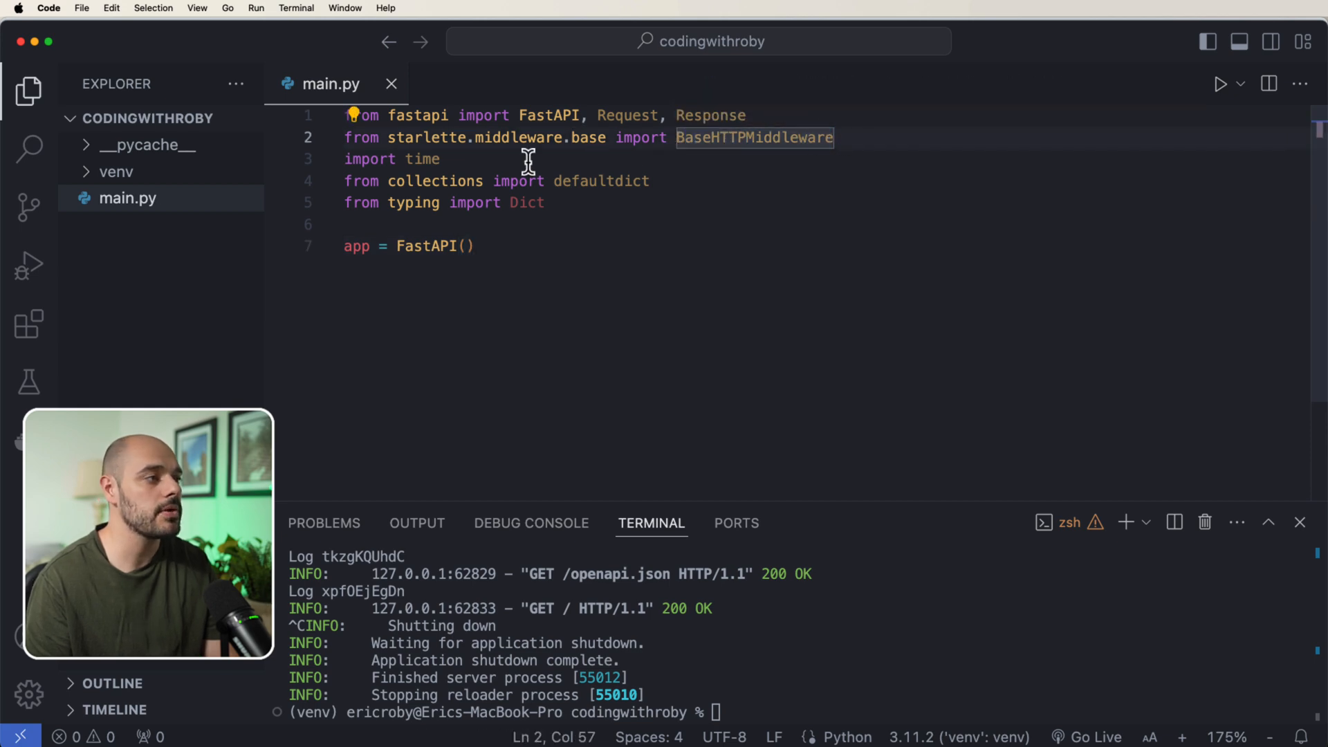
double_click(421, 159)
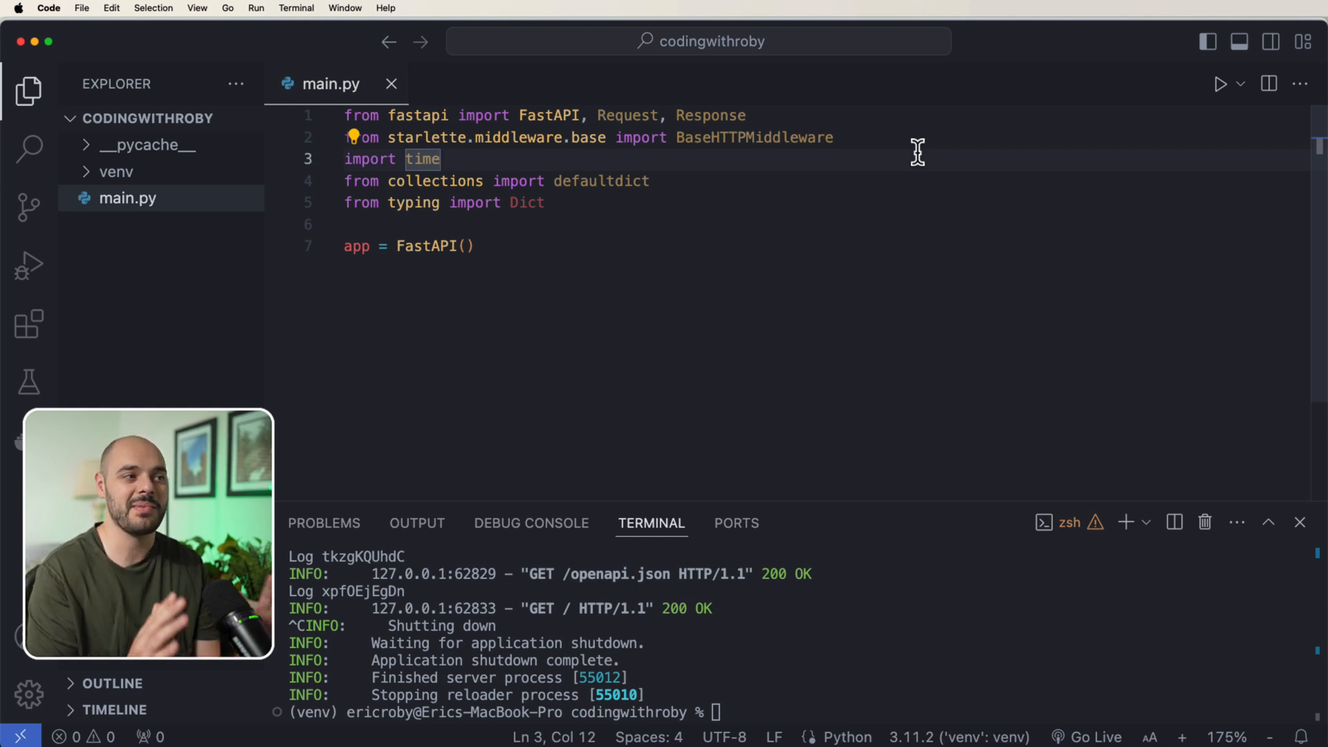
left_click(579, 181)
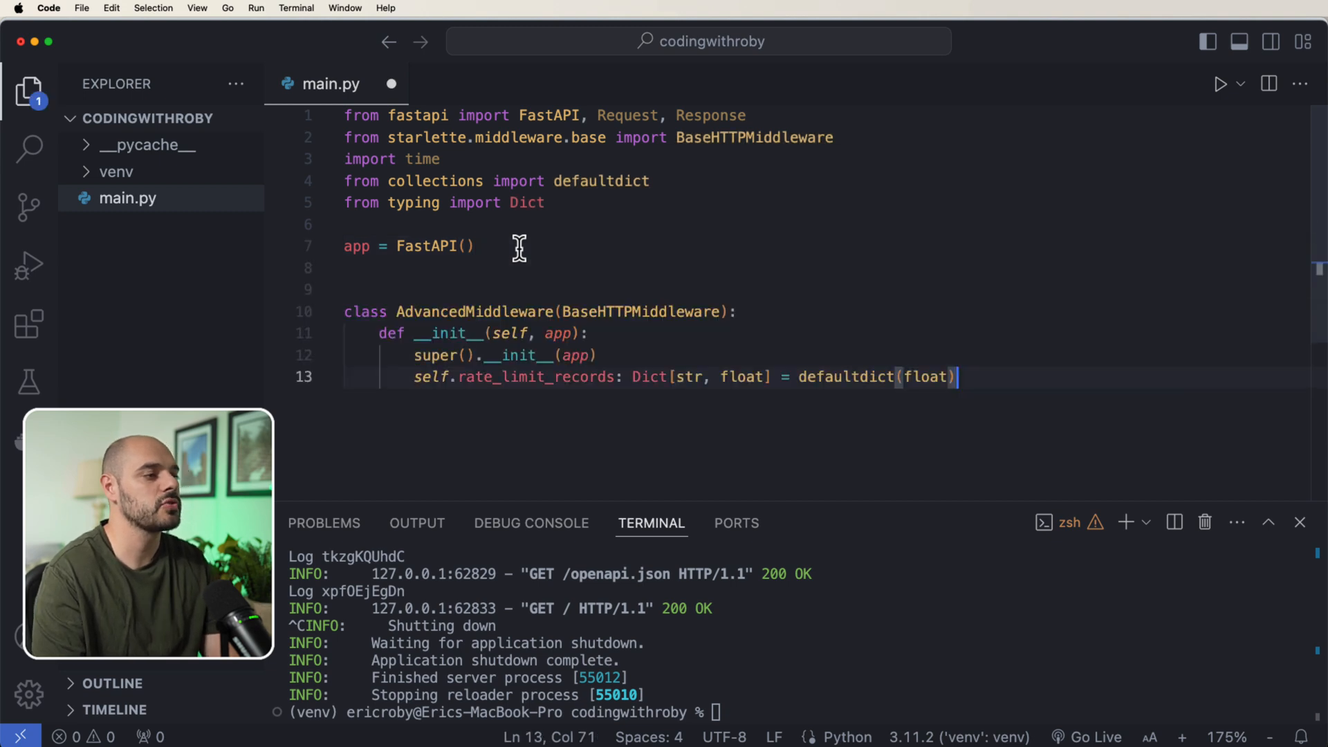
mouse_move(509, 320)
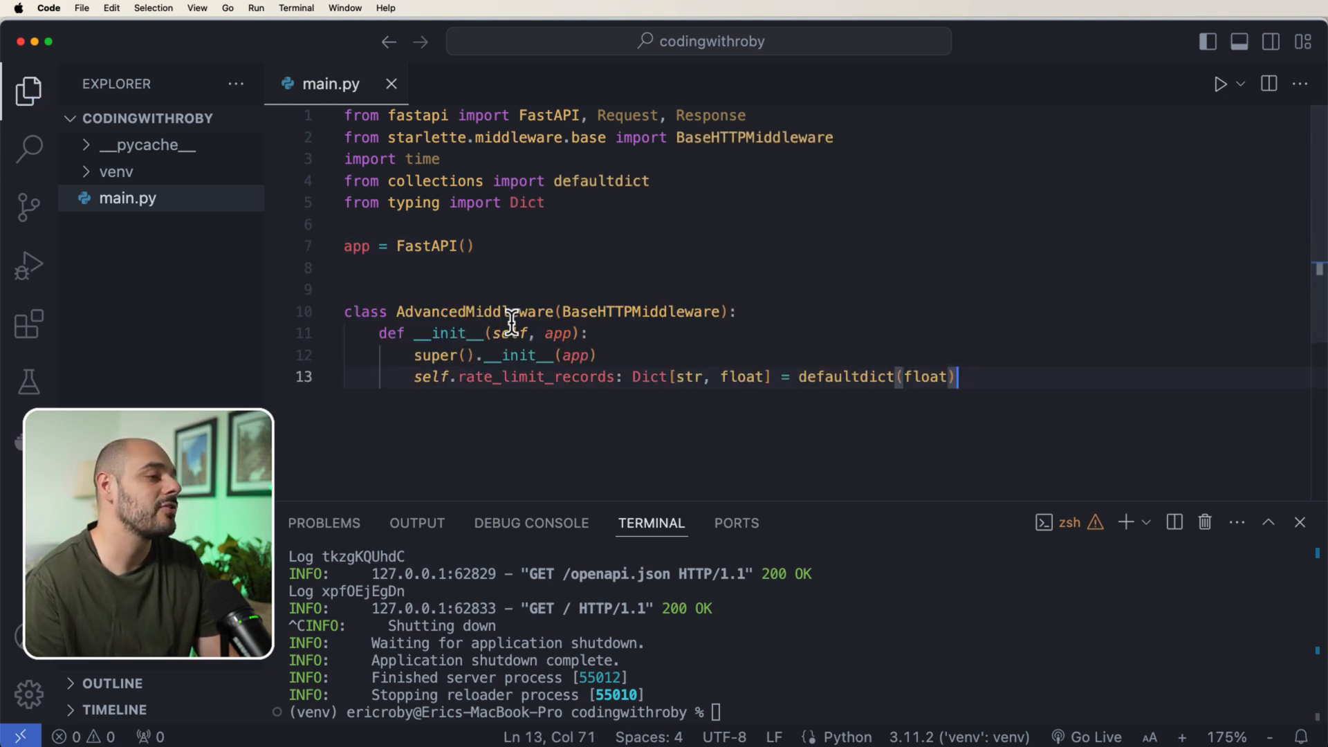
Step: Highlight the AdvancedMiddleware class name and add a line after rate_limit_records
double_click(644, 312)
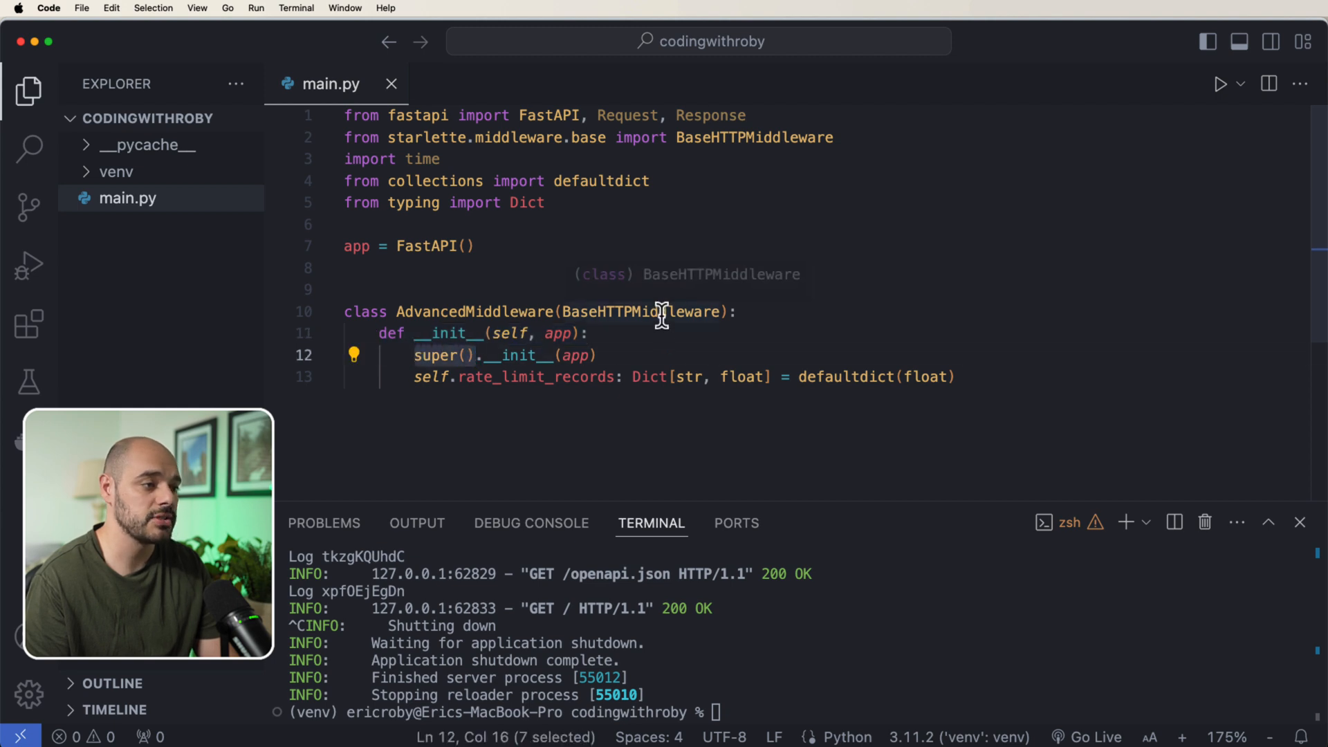
mouse_move(538, 404)
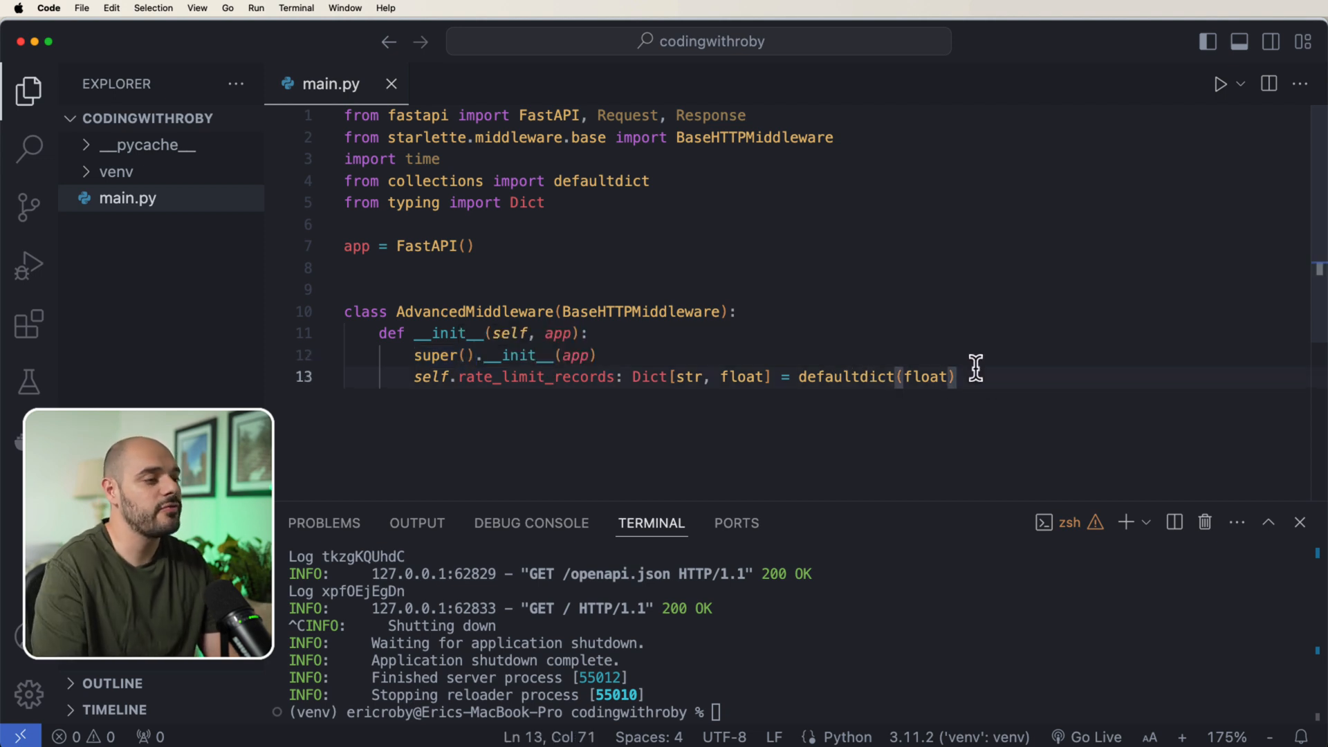
key("Enter")
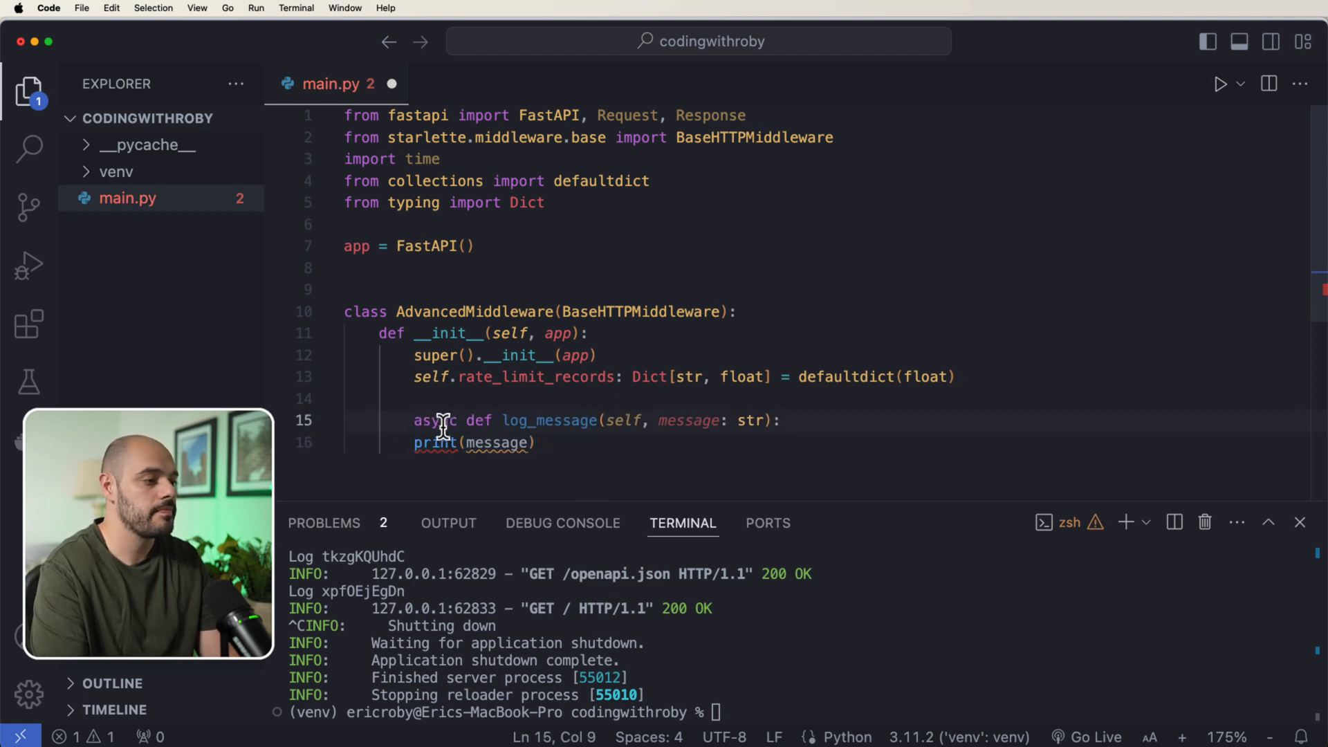
Step: Save main.py with log_message correctly indented inside AdvancedMiddleware
key("cmd+s")
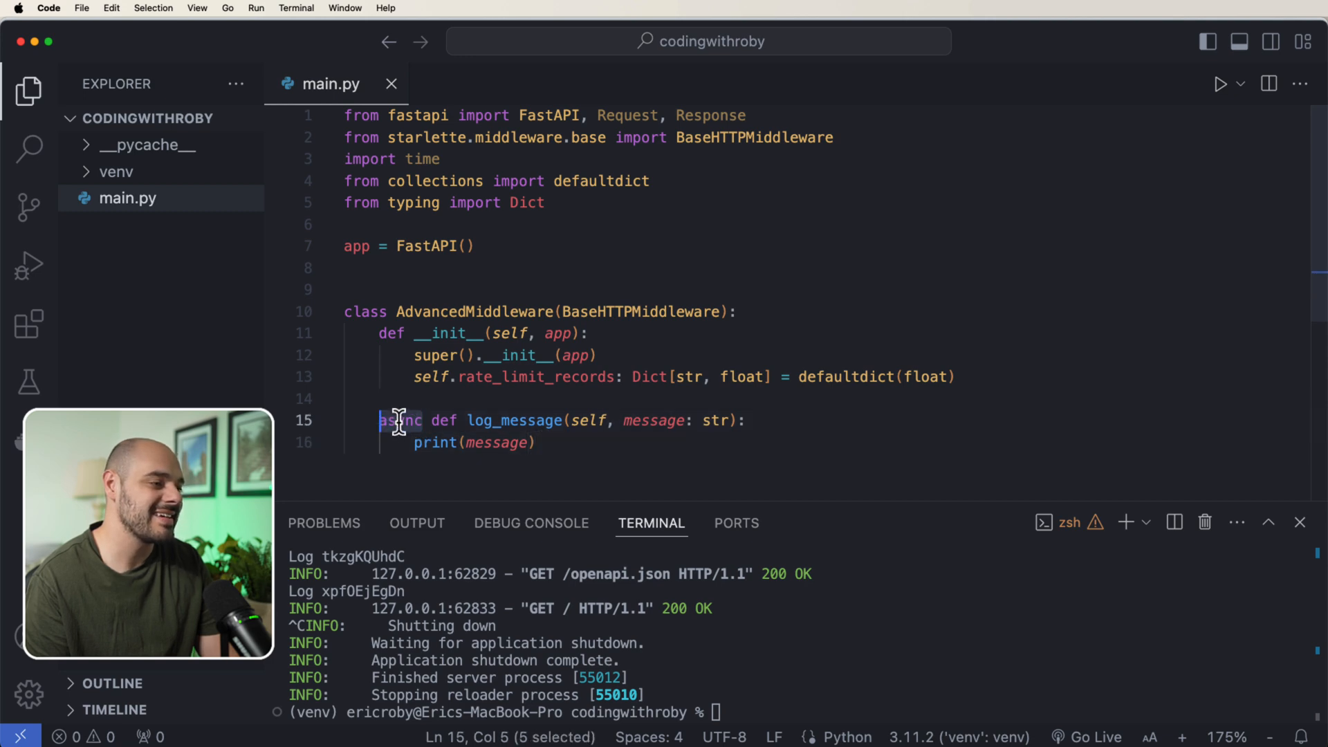
mouse_move(649, 554)
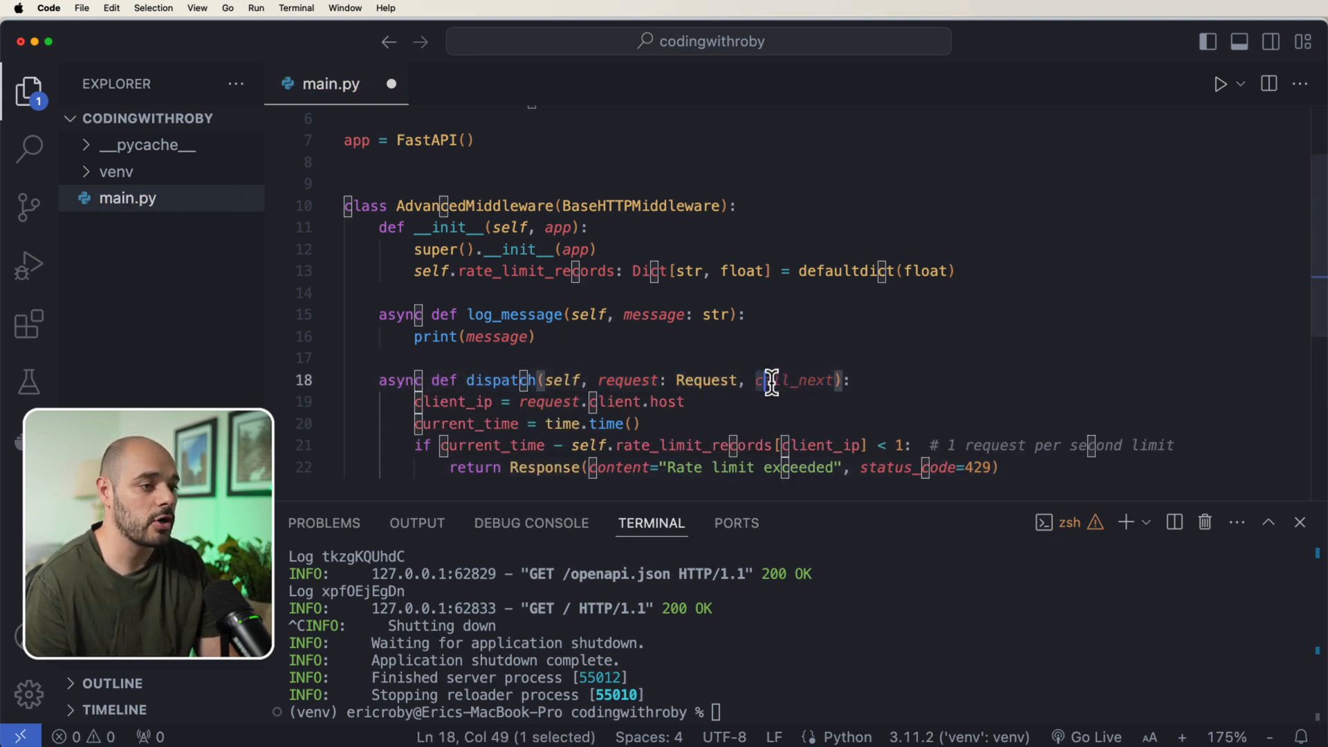
Step: Highlight call_next and request.url.path in dispatch while explaining them
double_click(793, 380)
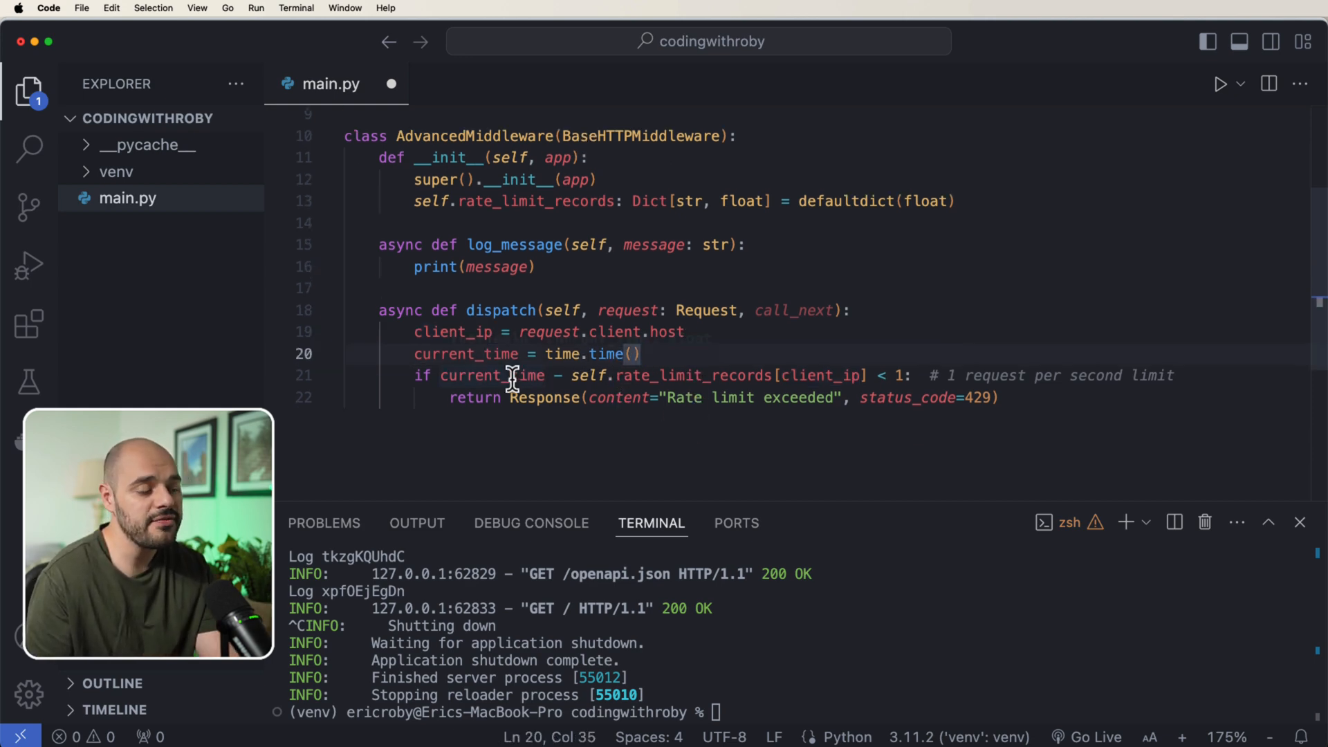
mouse_move(648, 375)
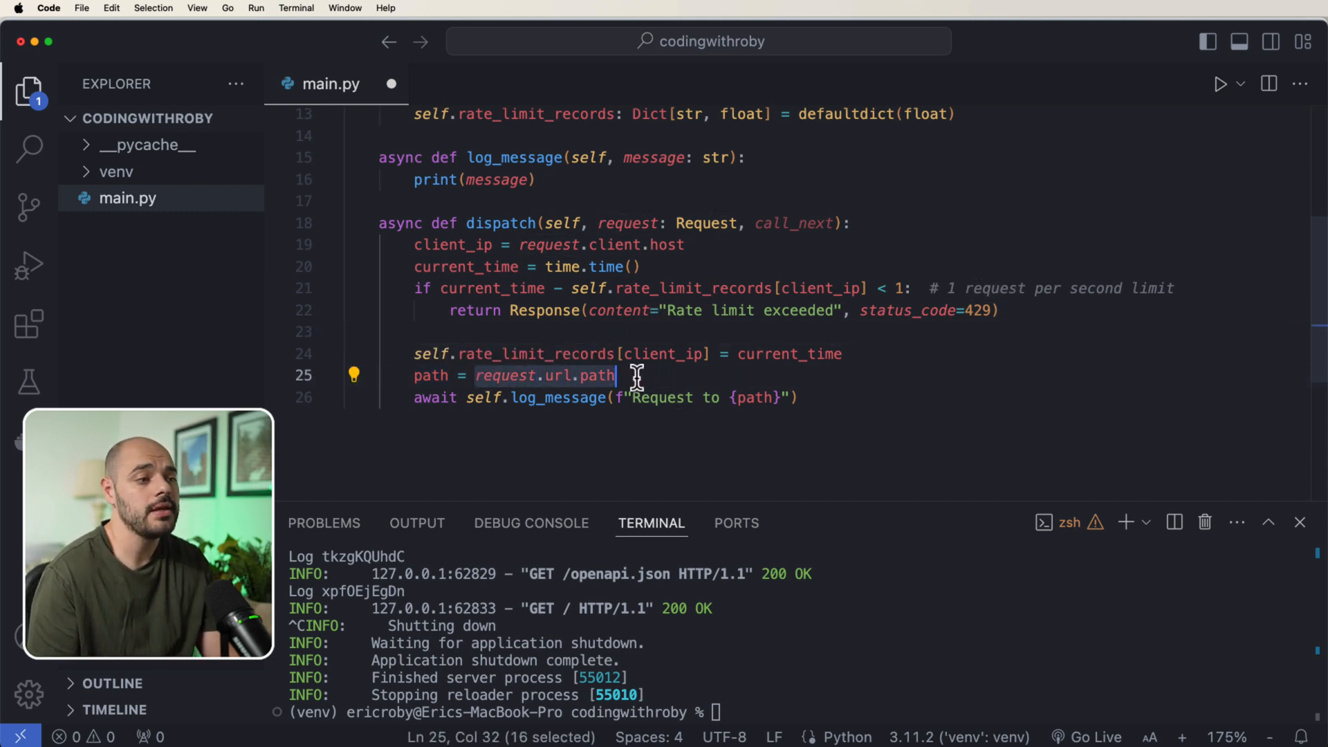
double_click(555, 397)
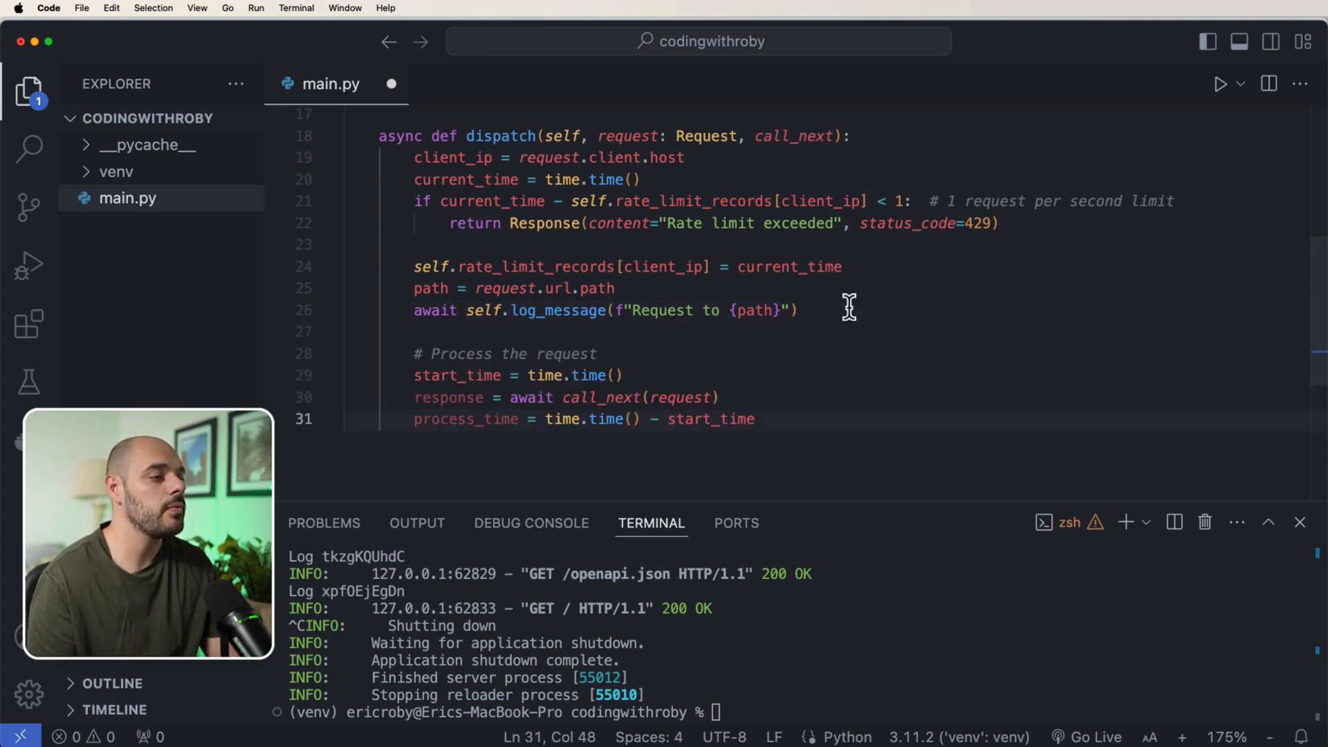
Step: Add a comment, an awaited self.log_message call reporting processing time, and return response, then save
left_click(596, 354)
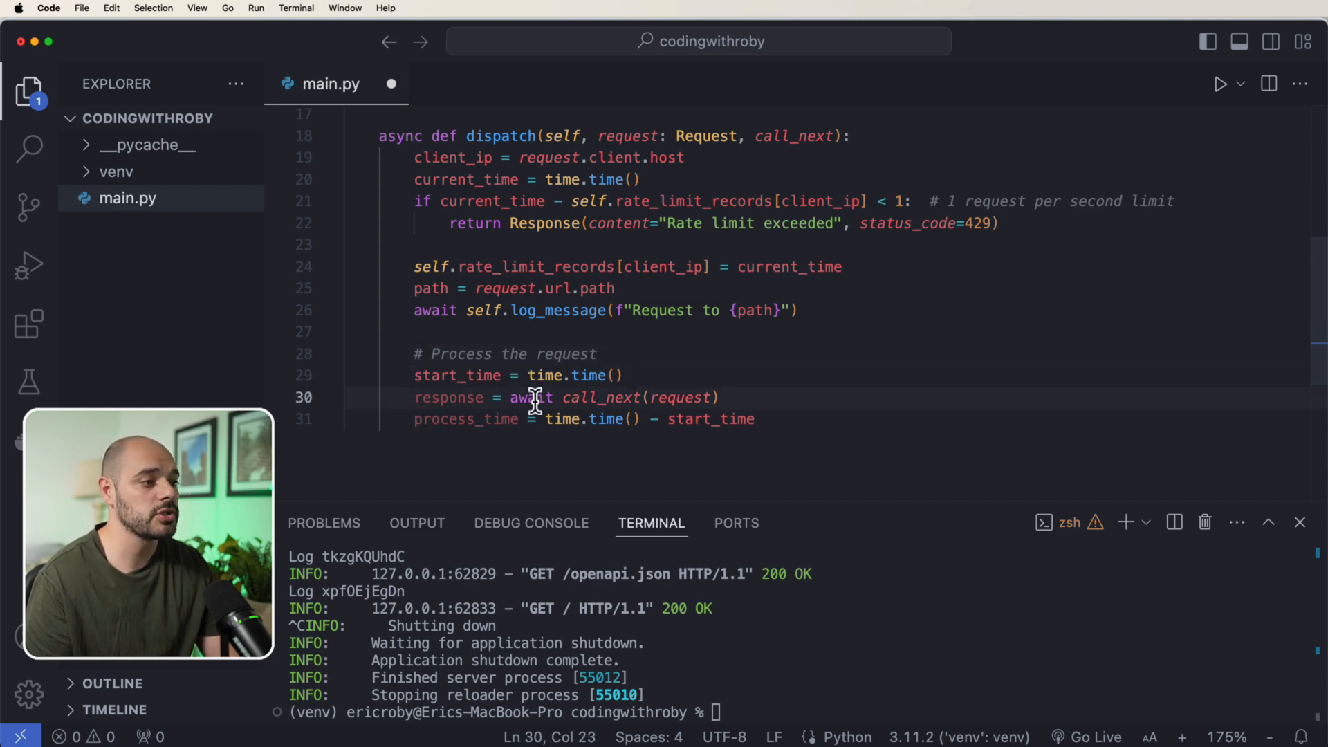
mouse_move(665, 397)
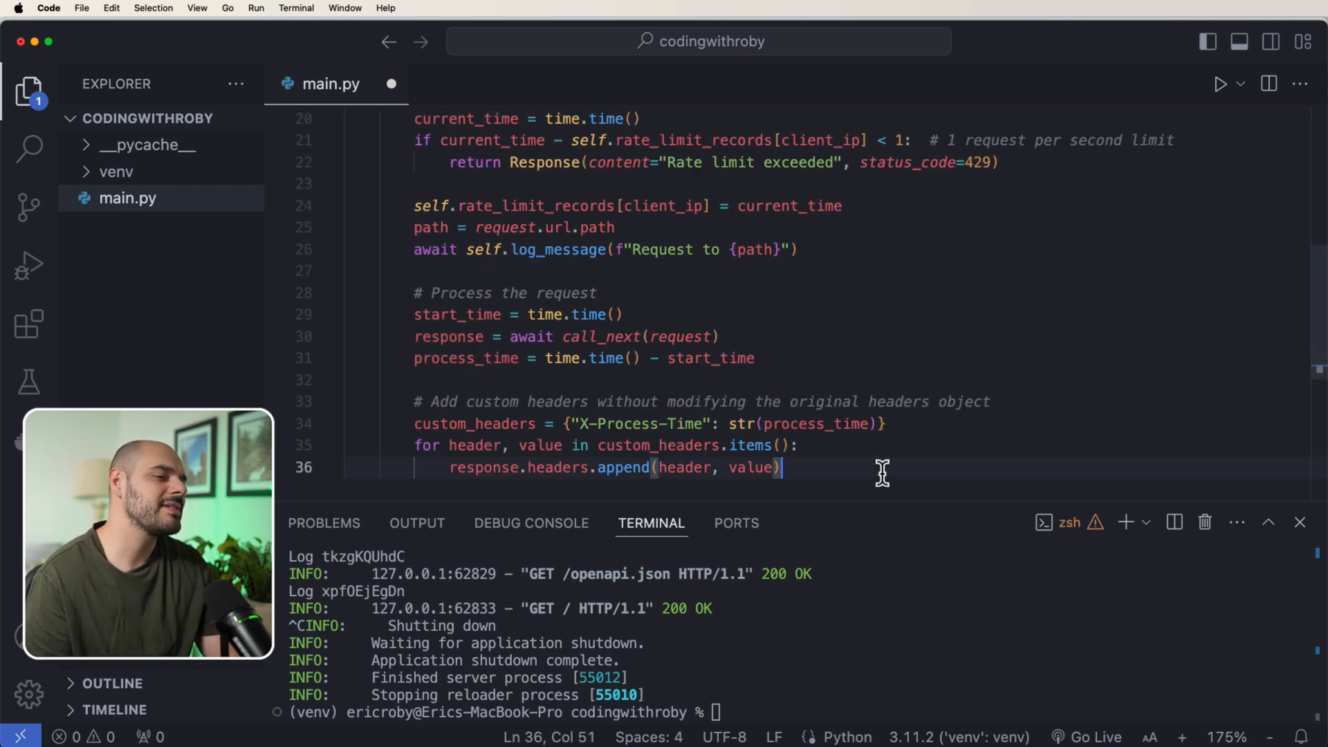
scroll("down", 3)
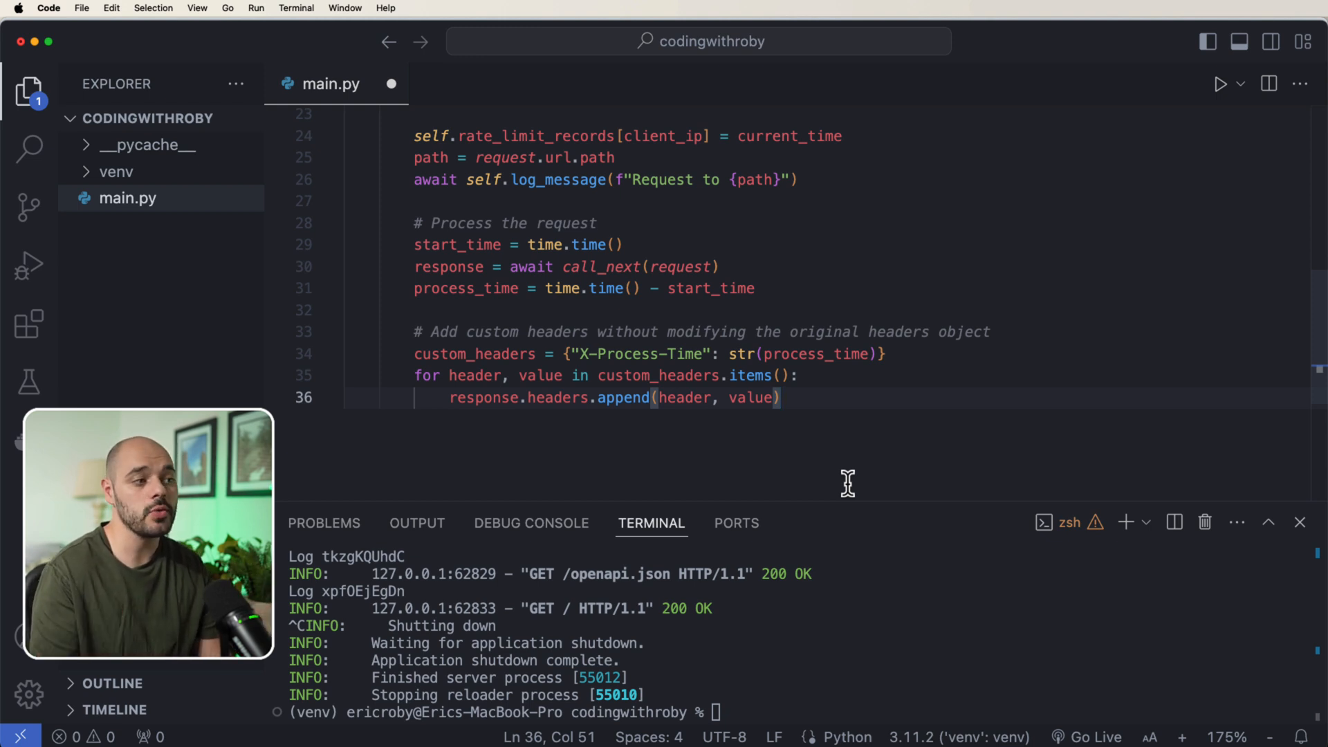
mouse_move(453, 354)
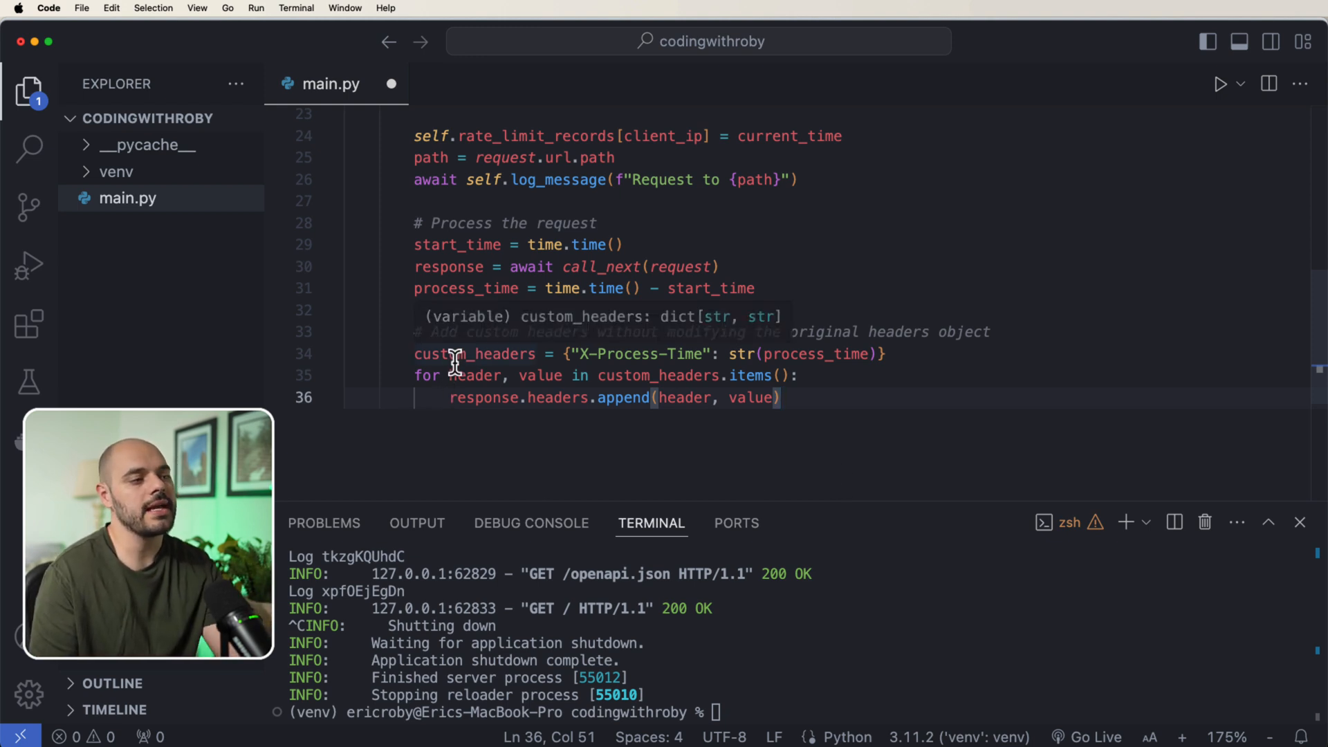
mouse_move(955, 383)
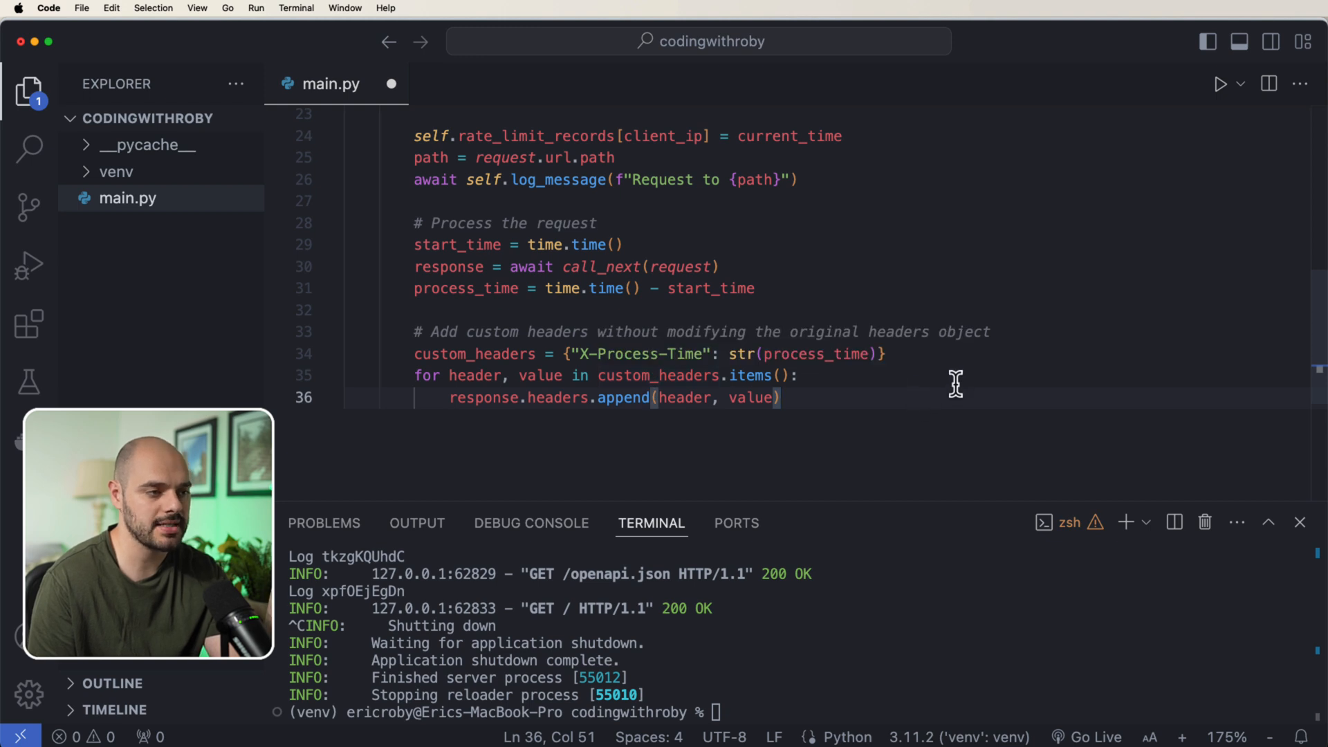
mouse_move(839, 370)
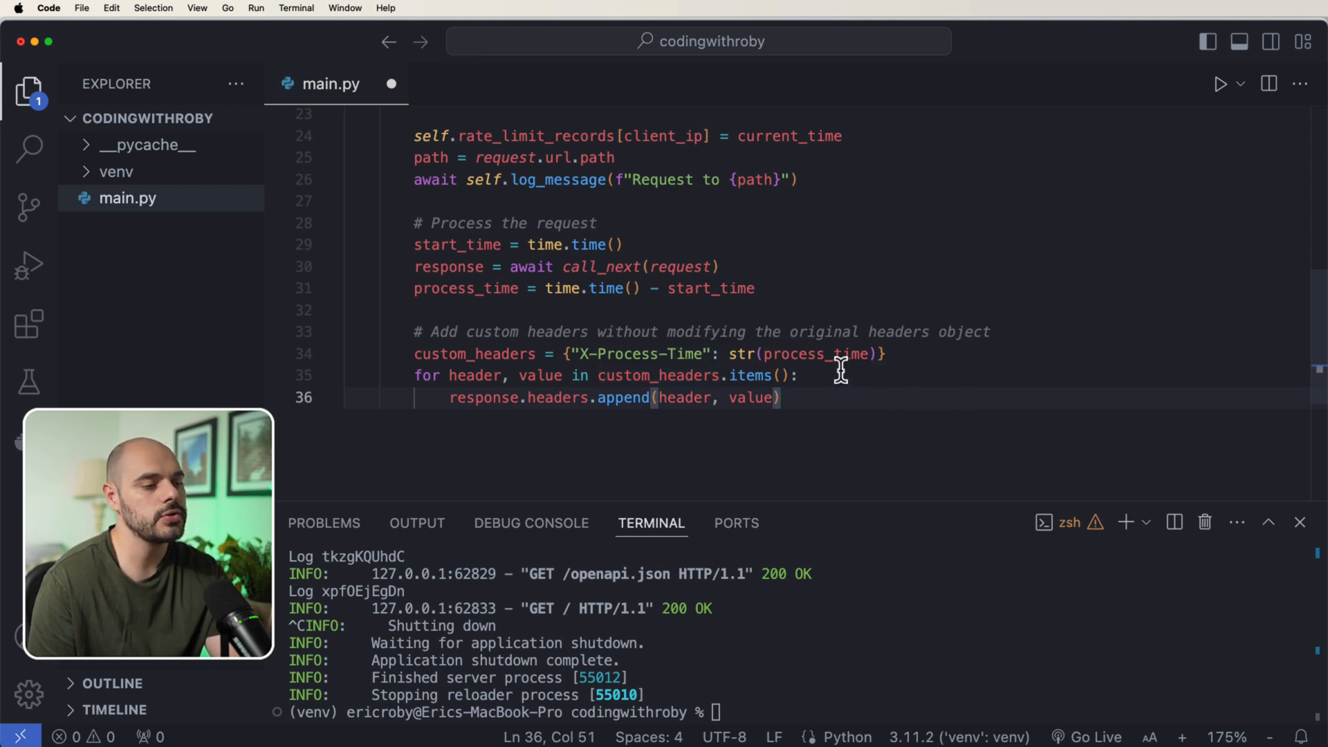
mouse_move(805, 348)
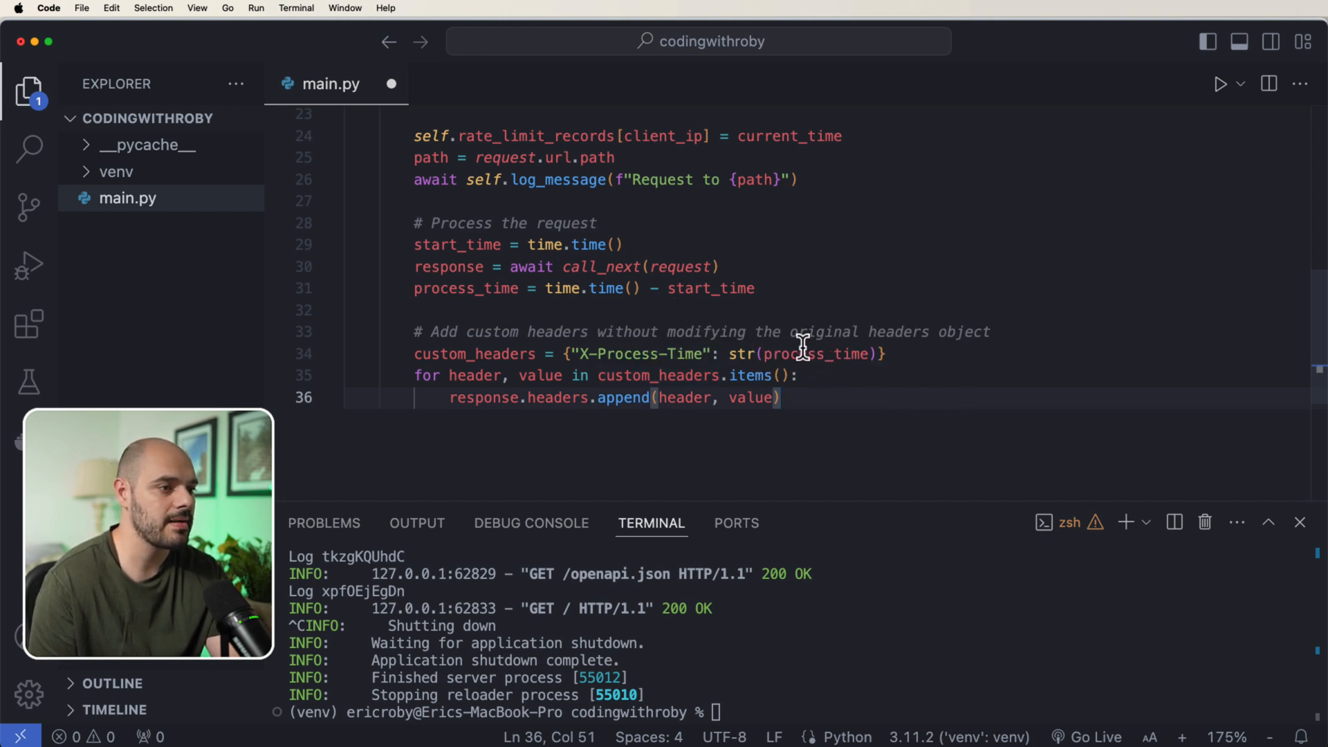
double_click(815, 354)
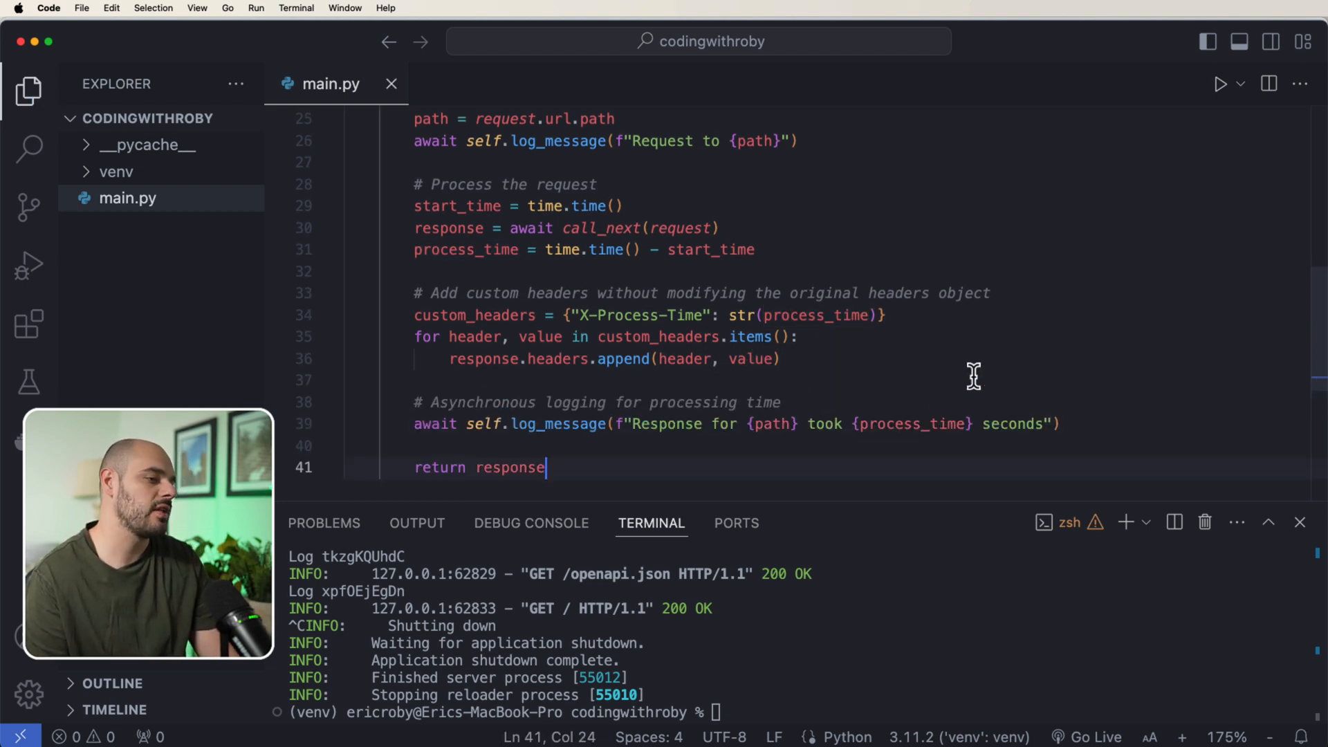
mouse_move(600, 453)
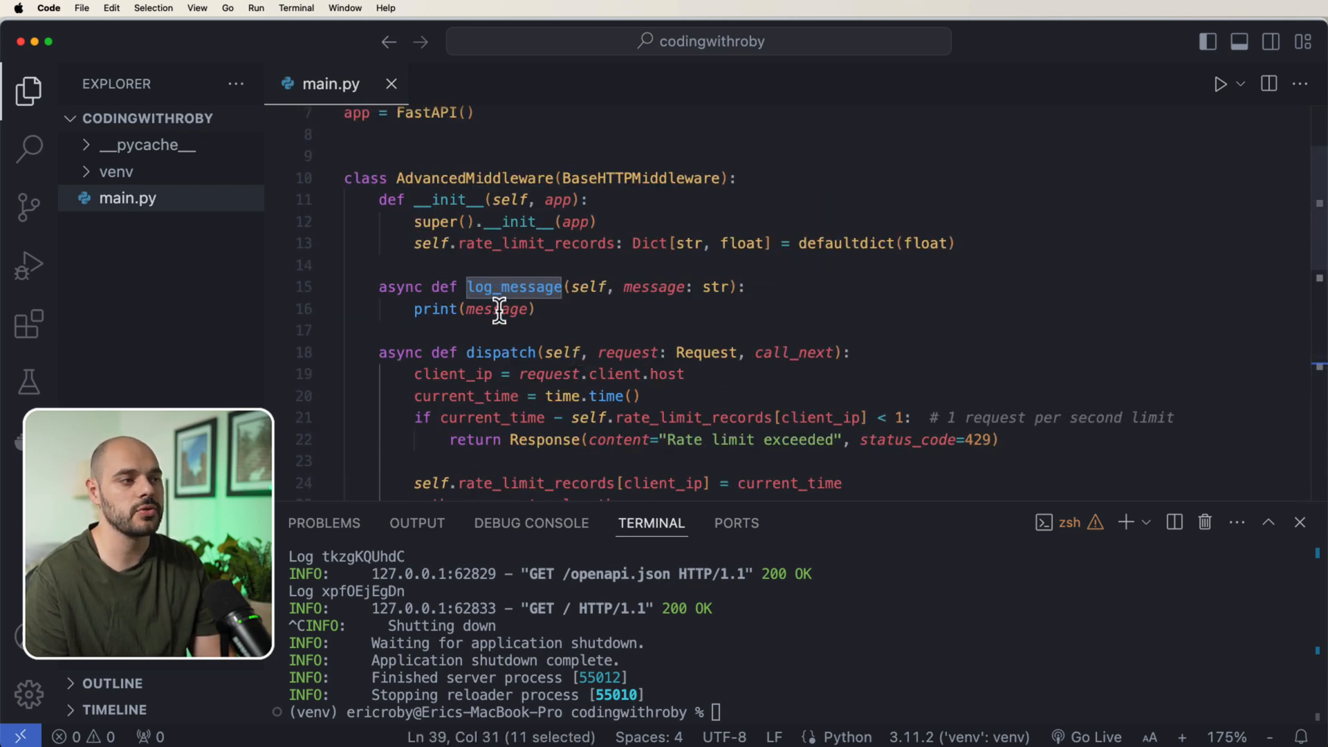
scroll("down", 3)
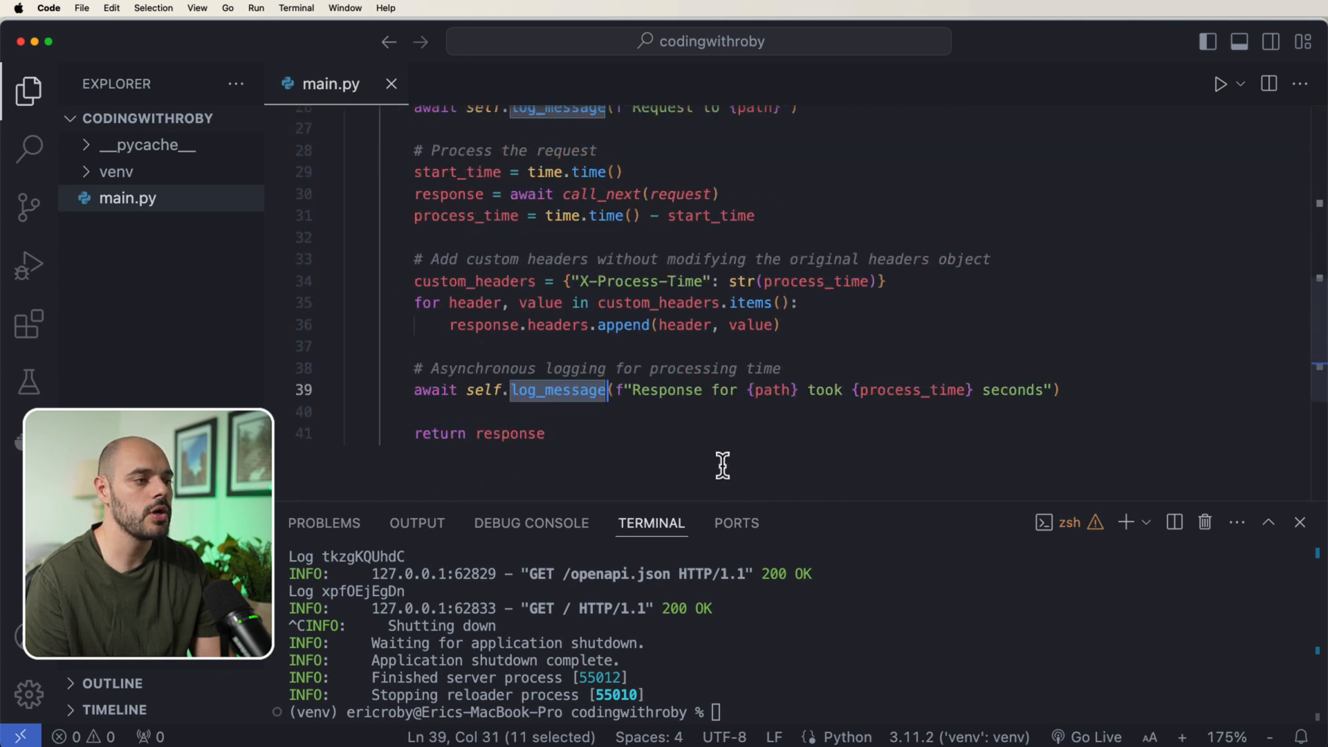
mouse_move(1087, 430)
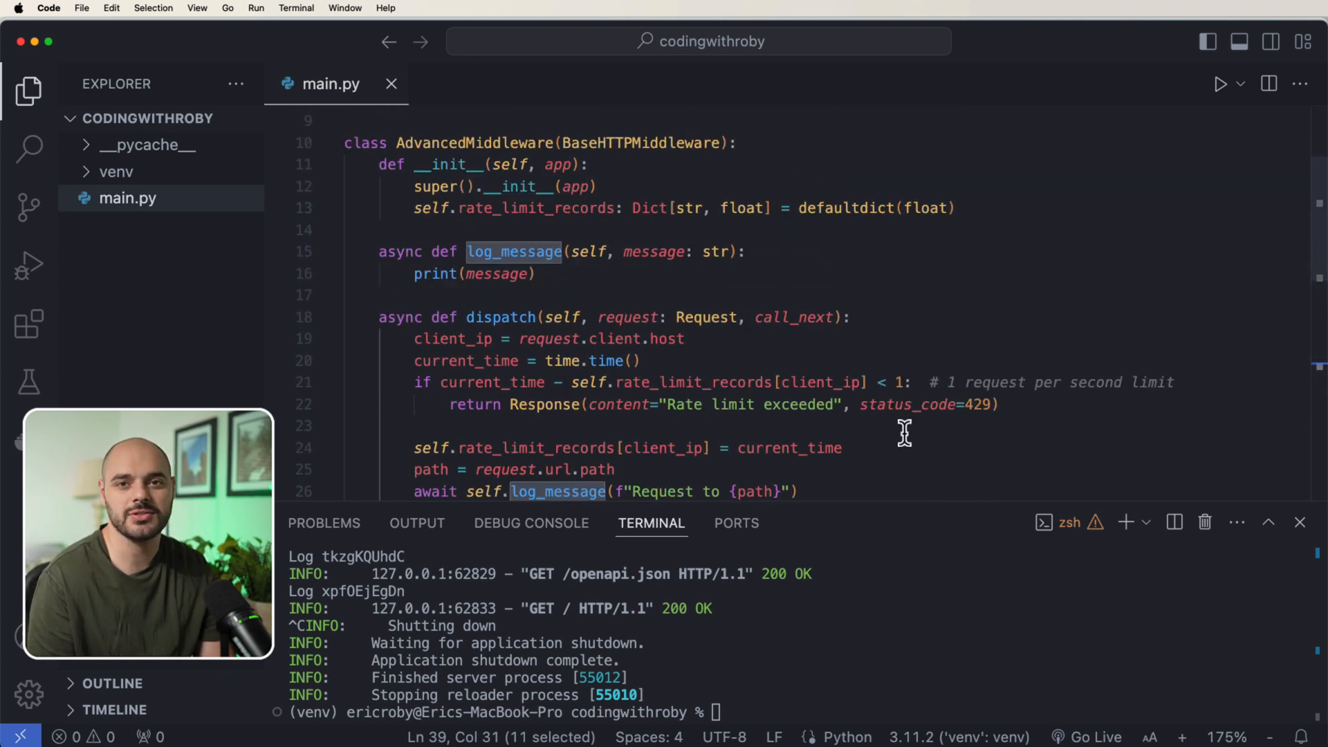
scroll("down", 3)
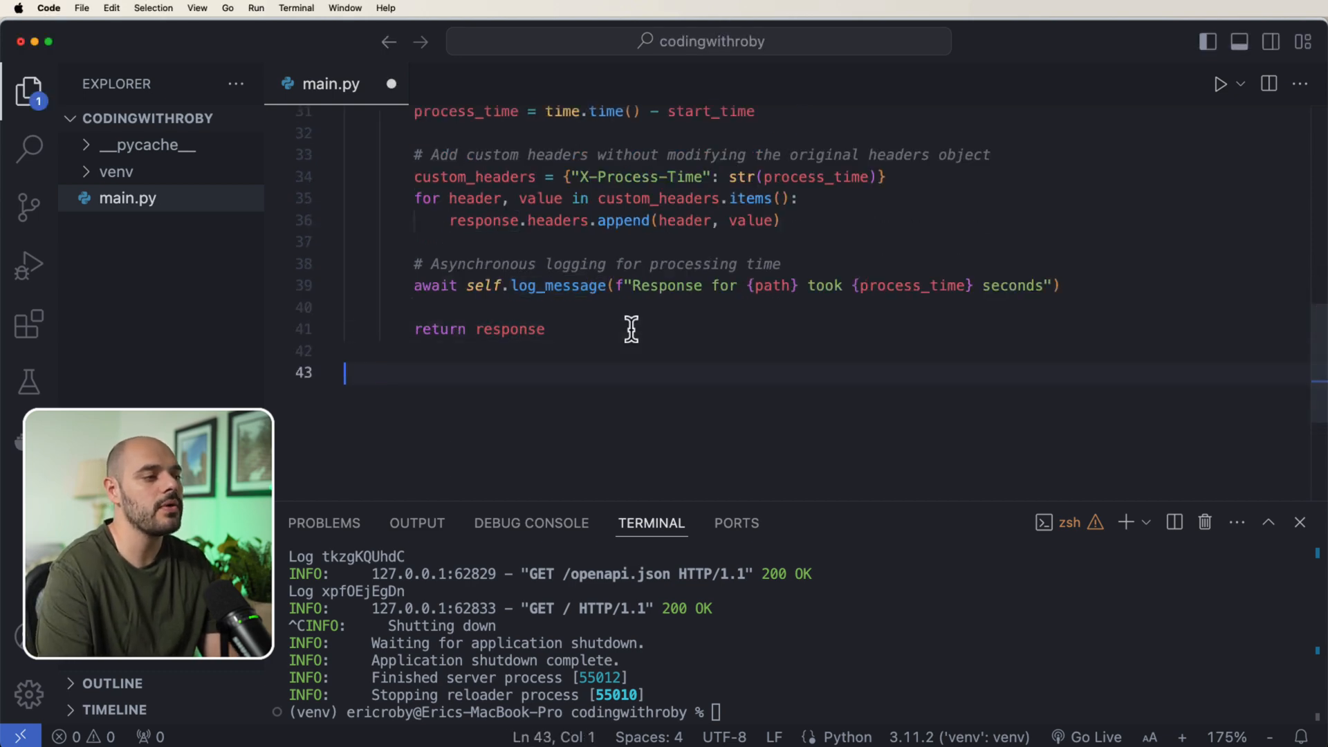
Step: Add the comment and app.add_middleware(AdvancedMiddleware) call below the class
type("# Add the advanced middleware to the app")
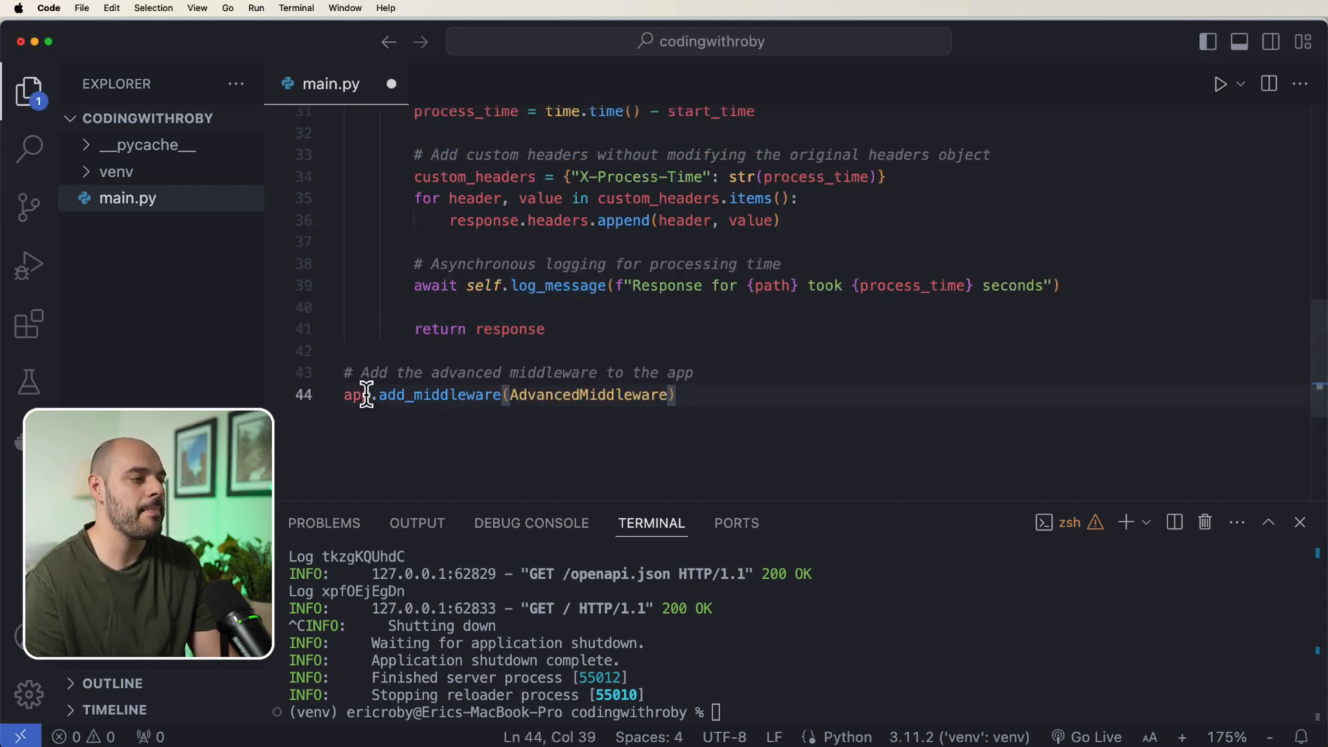
double_click(439, 393)
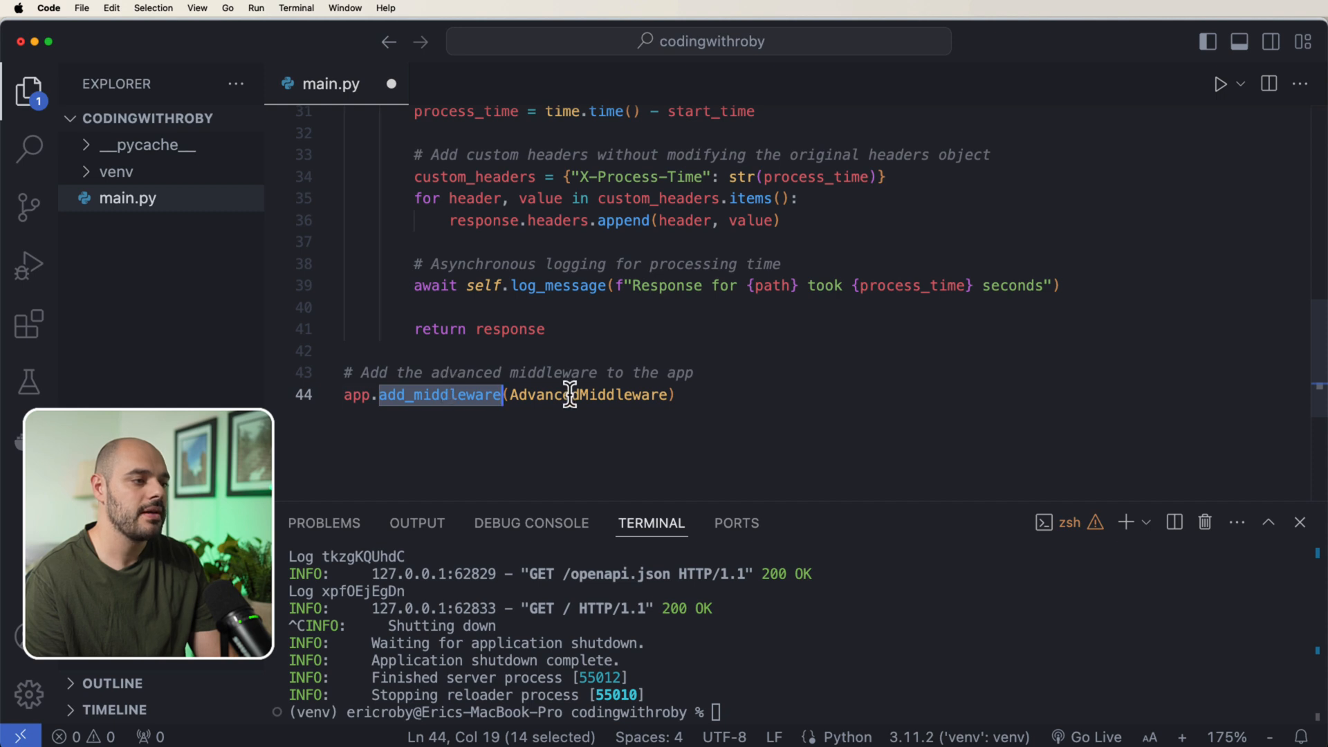
double_click(587, 395)
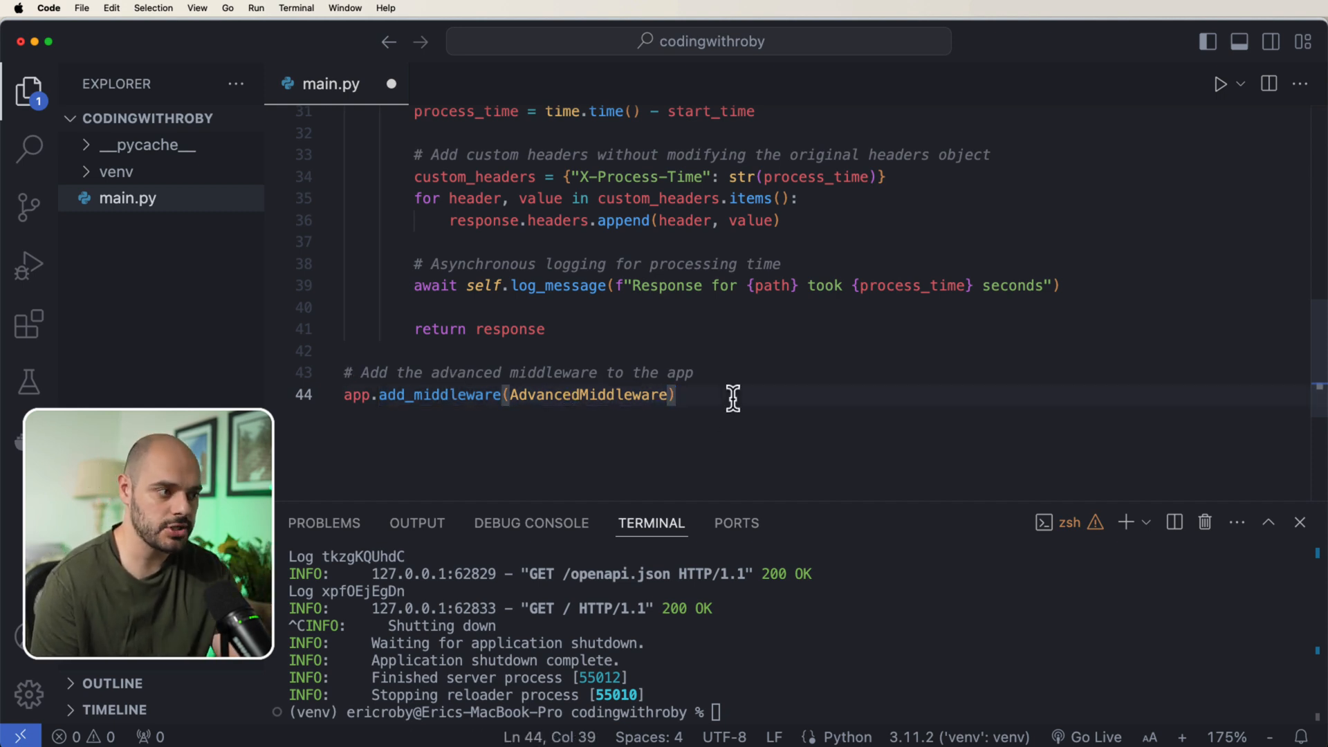
mouse_move(375, 395)
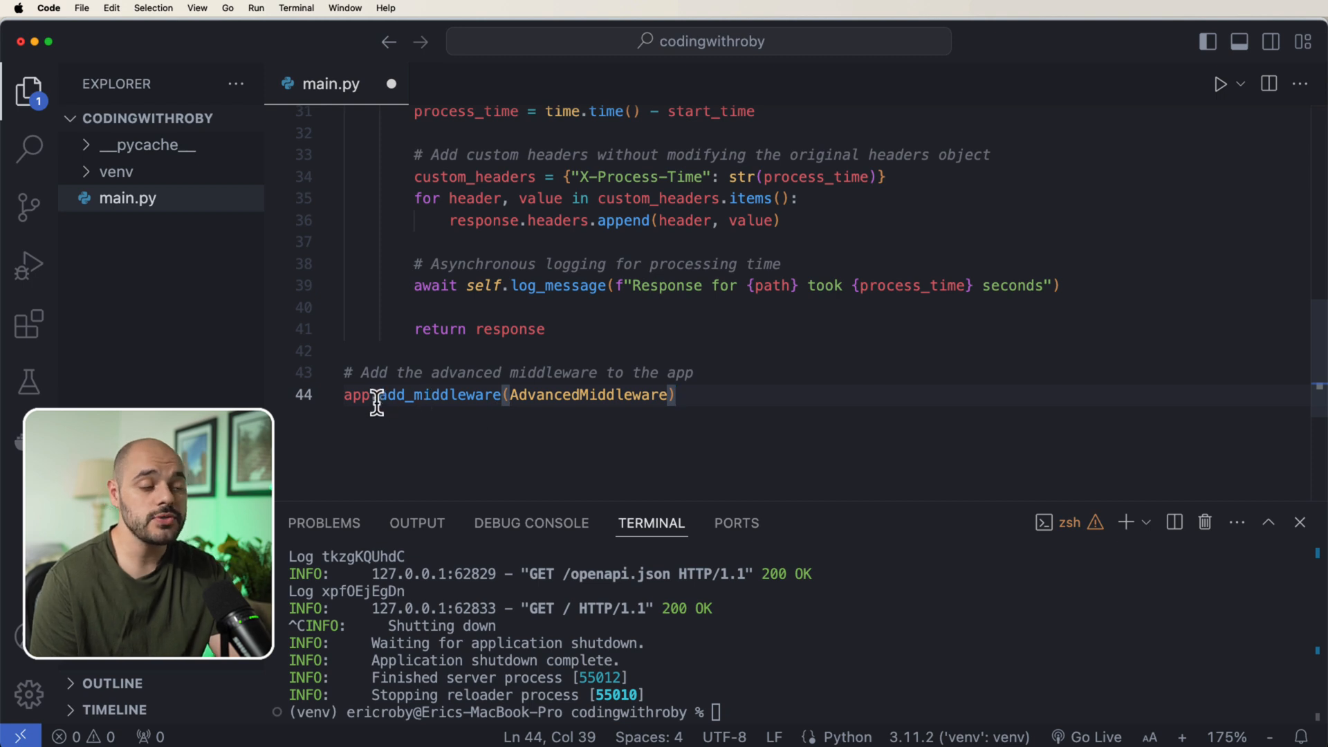
mouse_move(542, 386)
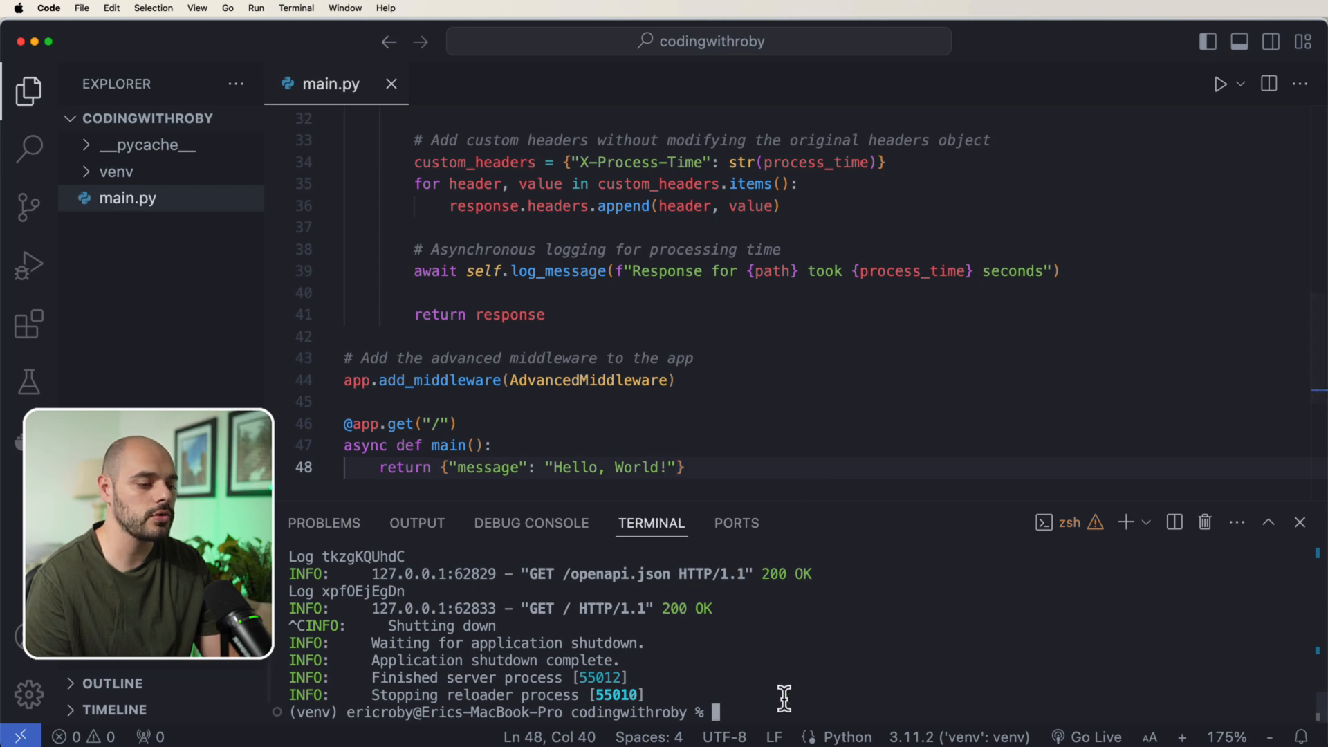
Step: Start the server with uvicorn main:app --reload in the terminal
type("uvicorn main:app --reload")
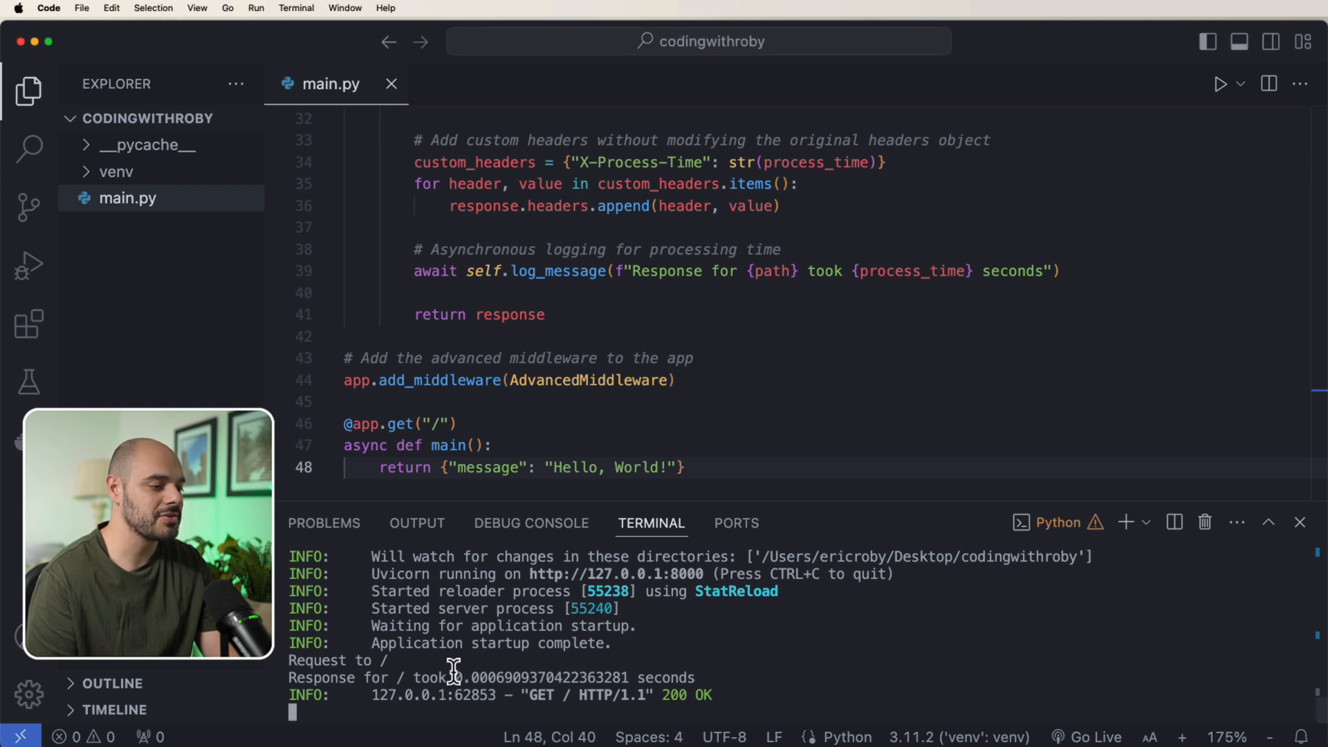
mouse_move(735, 675)
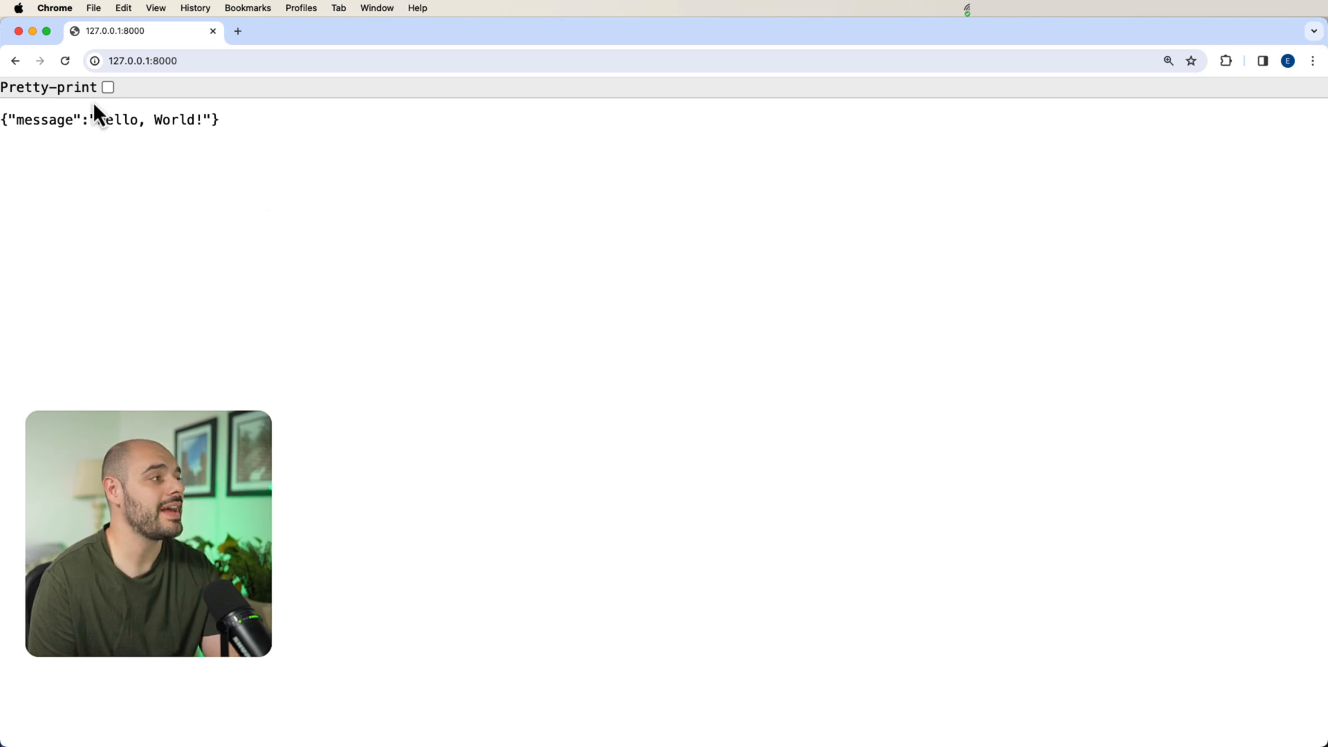
mouse_move(84, 76)
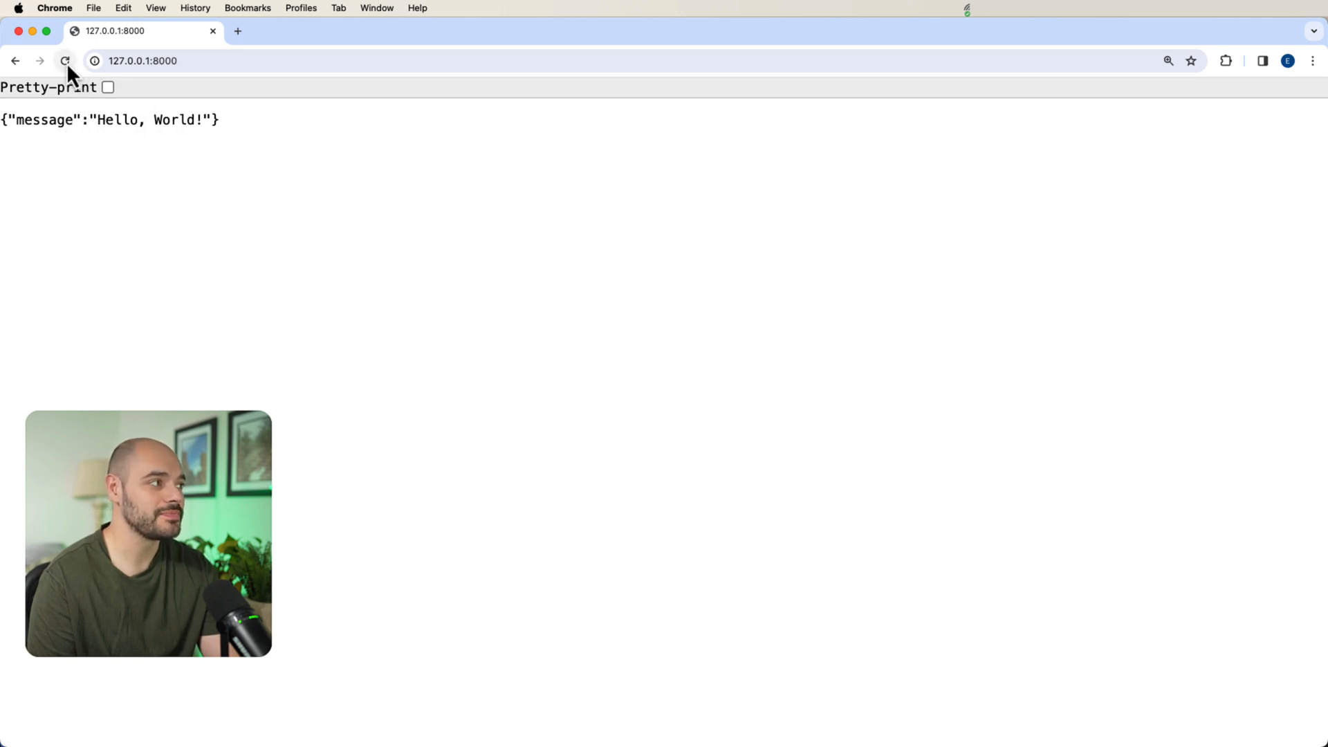
Step: Reload 127.0.0.1:8000 rapidly in Chrome until 'Rate limit exceeded' appears
left_click(65, 60)
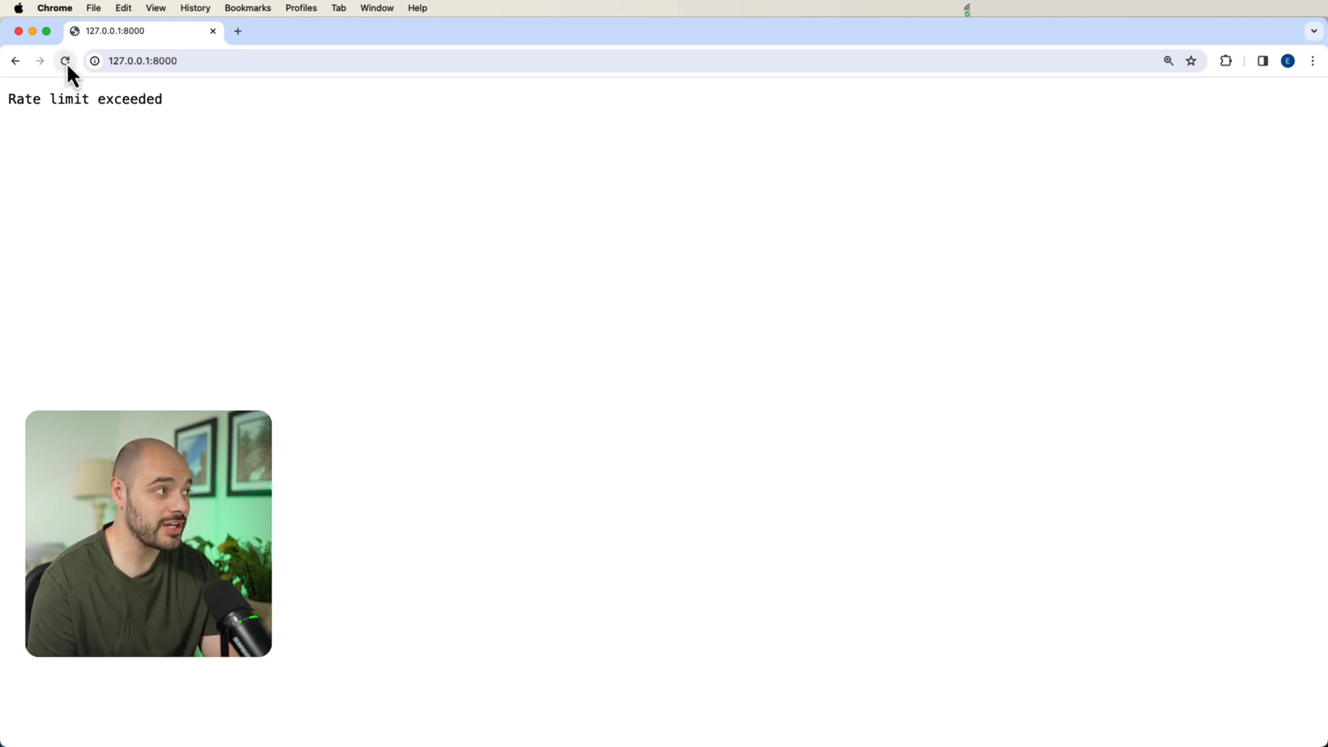
left_click_drag(8, 99, 162, 99)
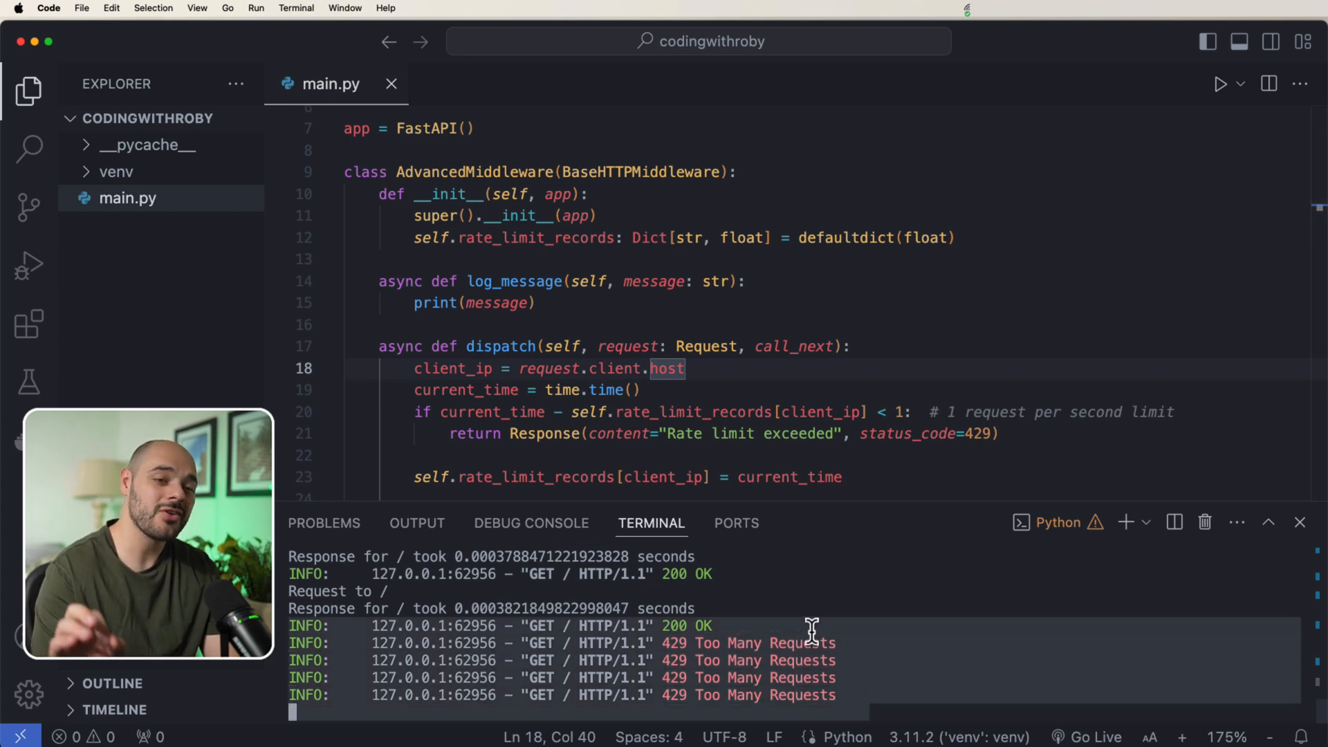
mouse_move(675, 390)
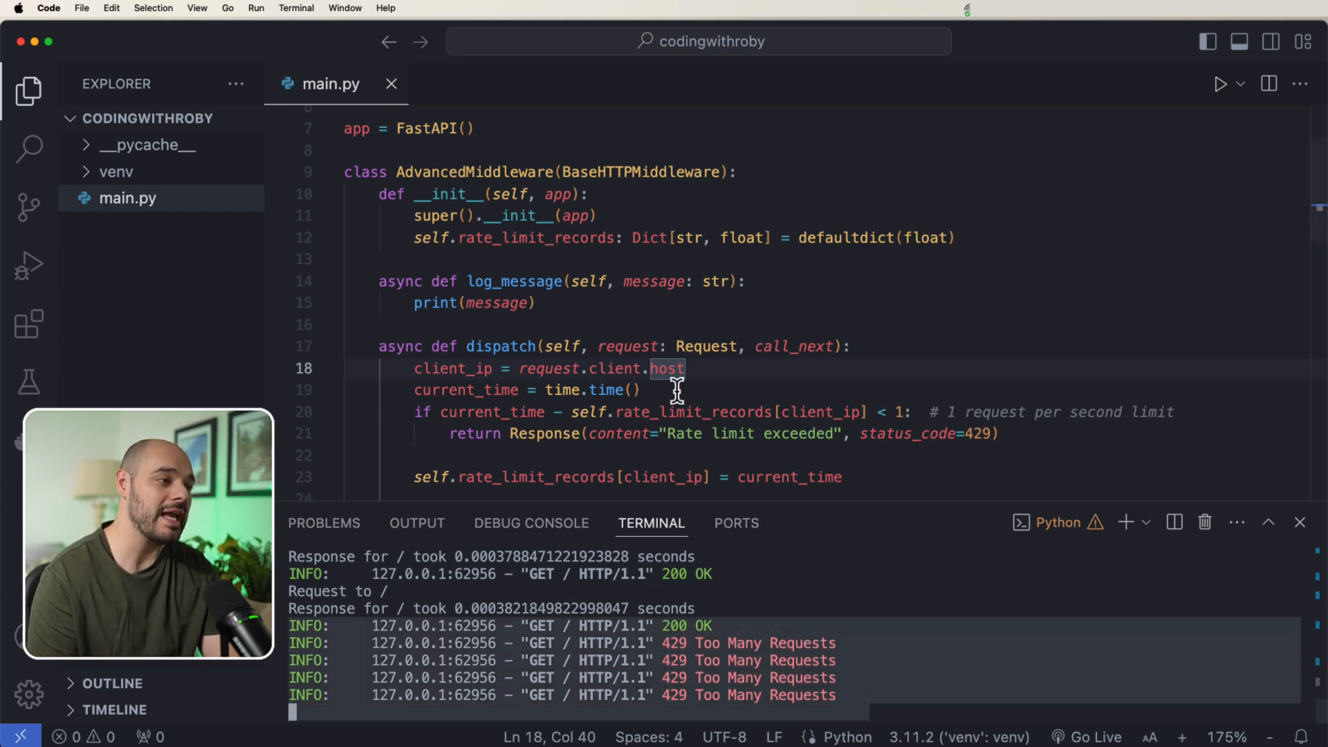
Step: Scroll through main.py's dispatch logic while the terminal lists 429 Too Many Requests responses
scroll("down", 3)
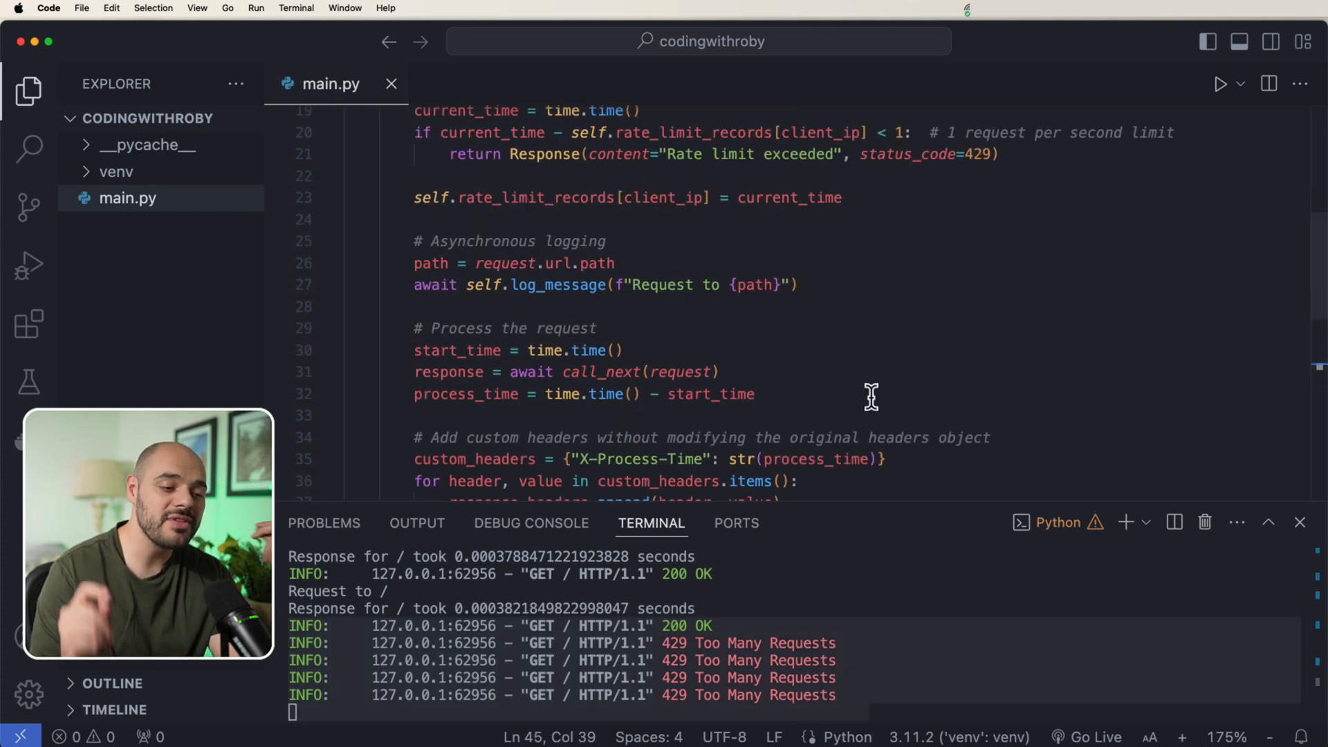